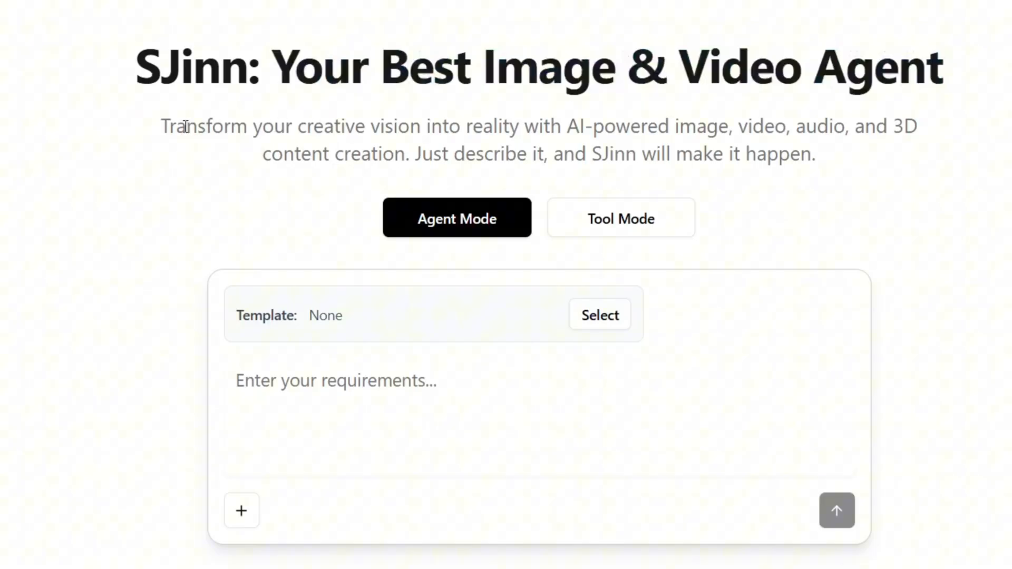
- Highlight the homepage tagline, scroll down, and enter Tool Mode's Nano Banana image tool
left_click_drag(185, 127, 736, 126)
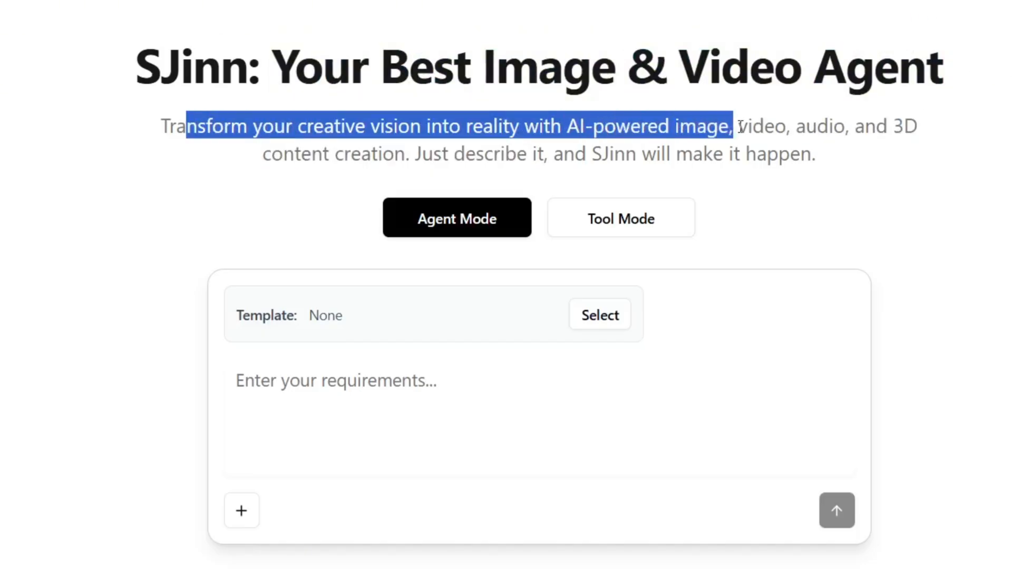
left_click_drag(734, 126, 922, 126)
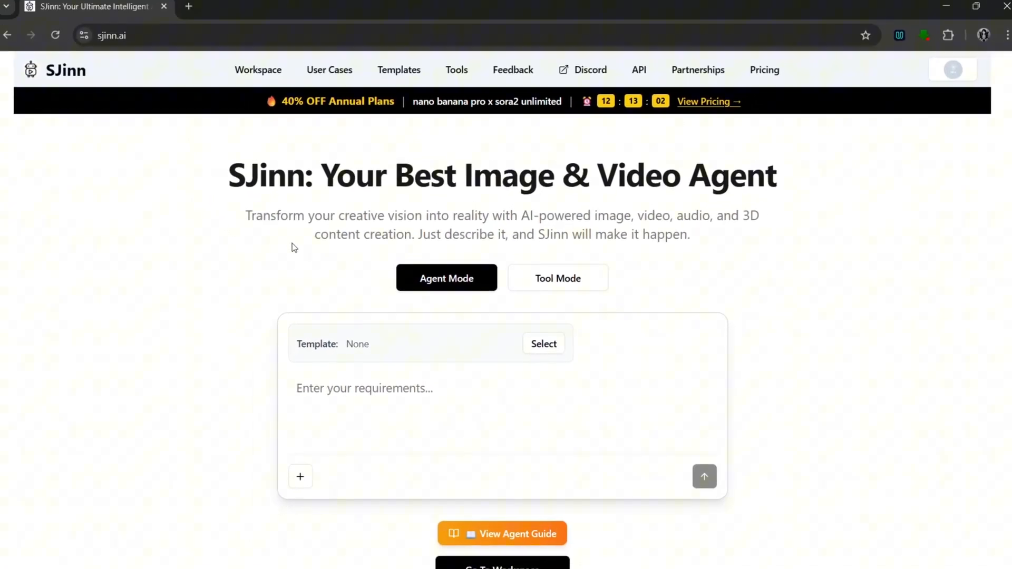
scroll("down", 3)
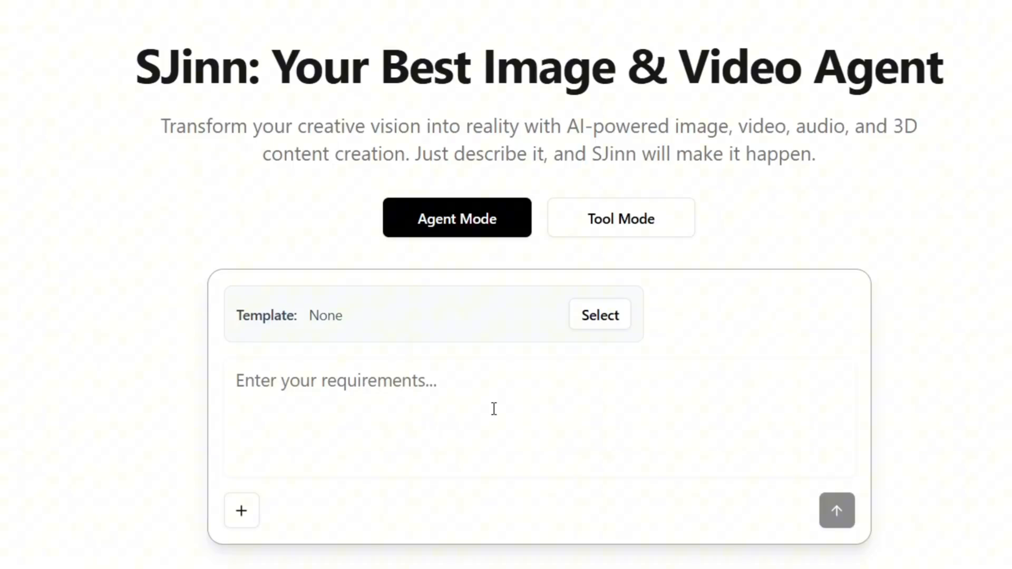
mouse_move(241, 511)
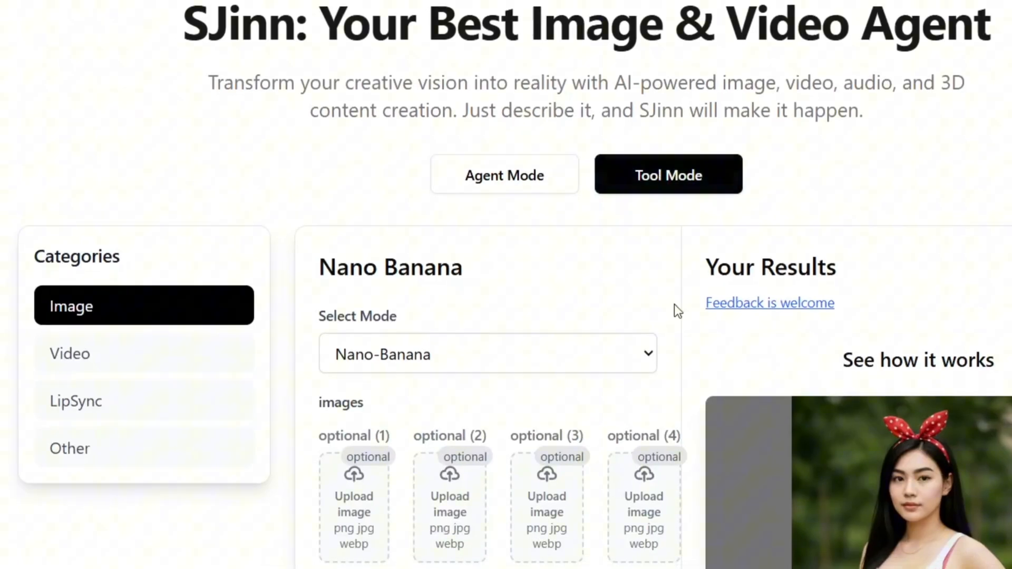
scroll("down", 3)
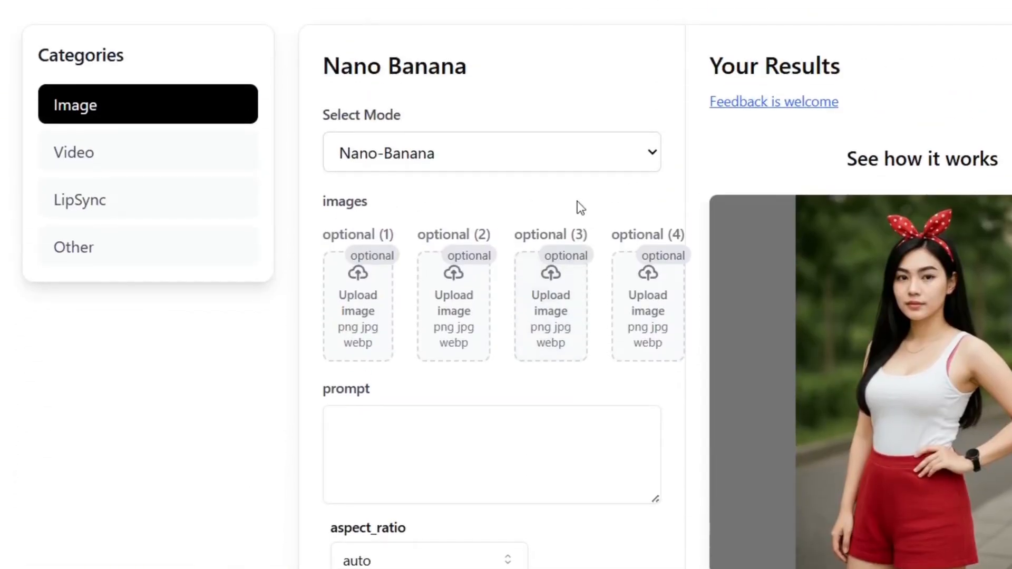
left_click(491, 153)
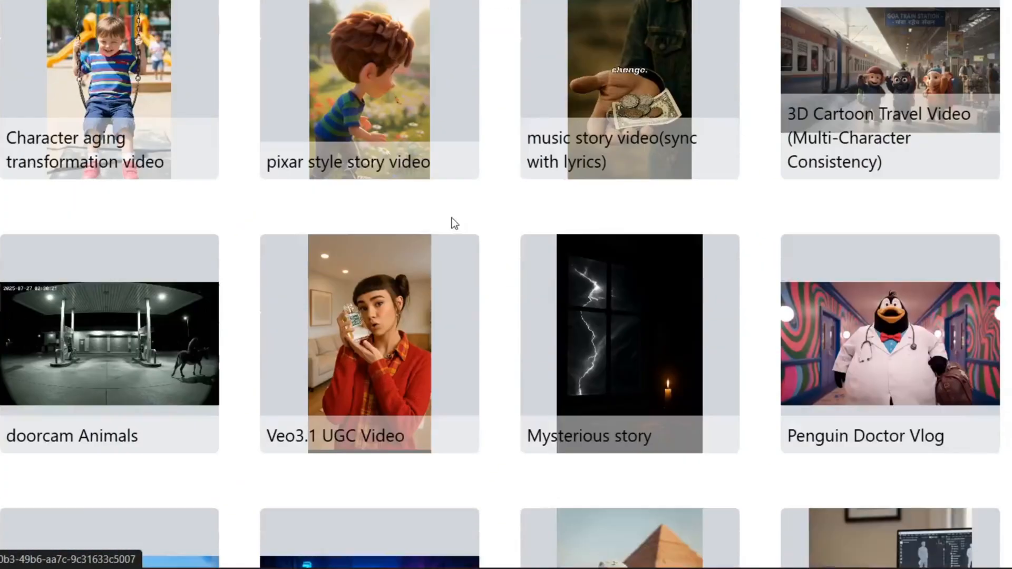
- Scroll the User Cases gallery and use Show More to load additional example videos
scroll("down", 3)
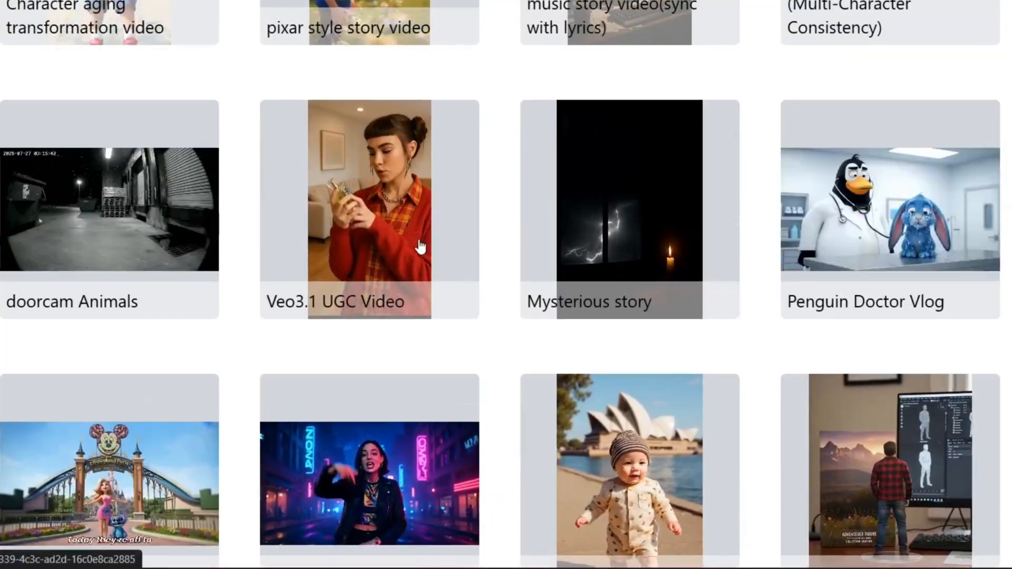
scroll("down", 3)
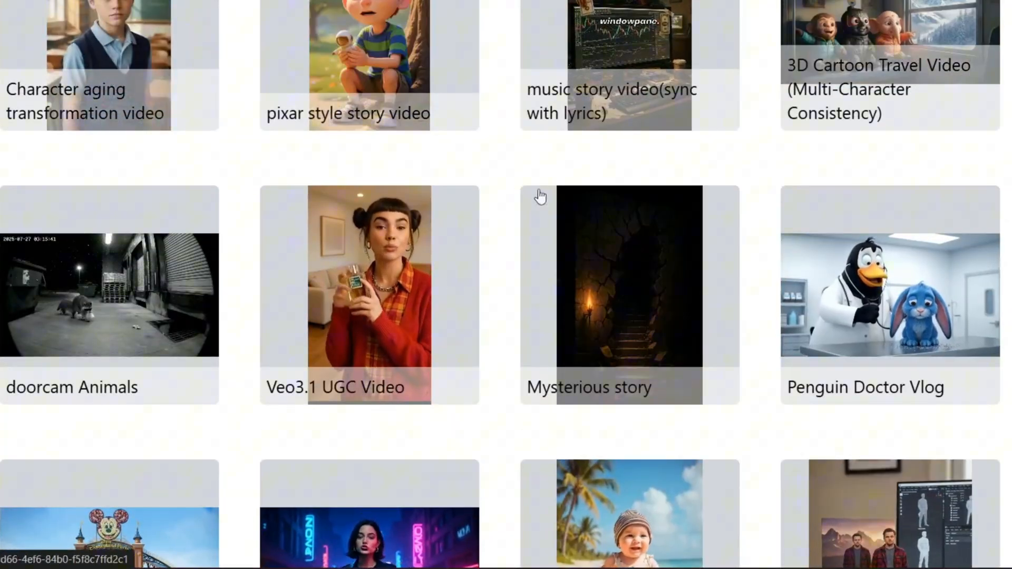
scroll("down", 3)
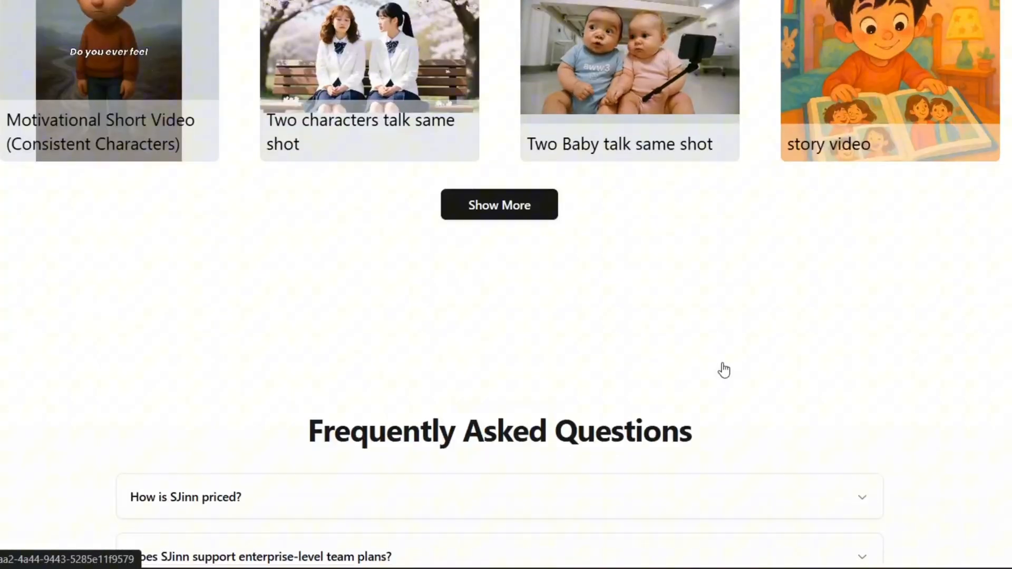
left_click(499, 204)
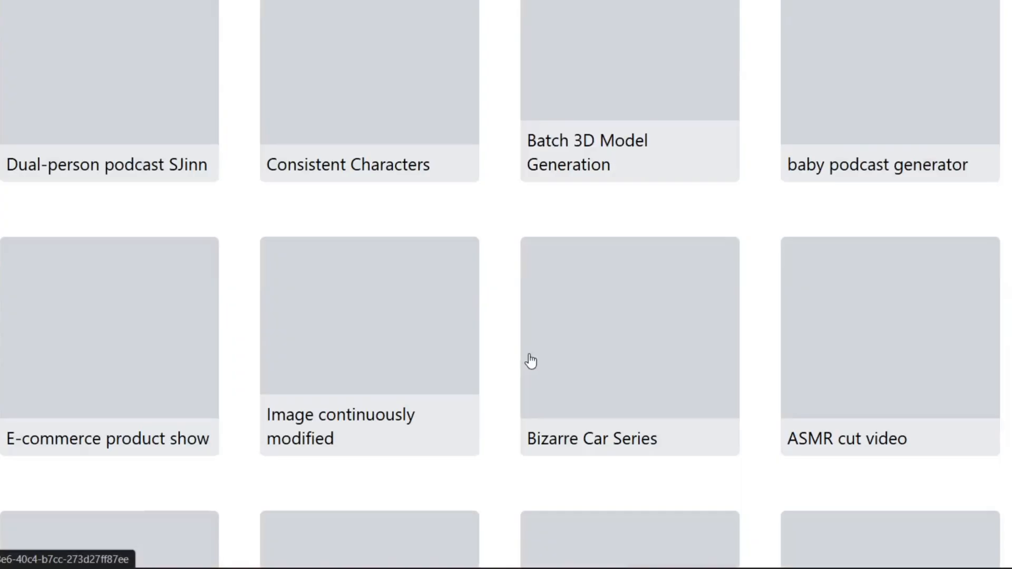
scroll("down", 3)
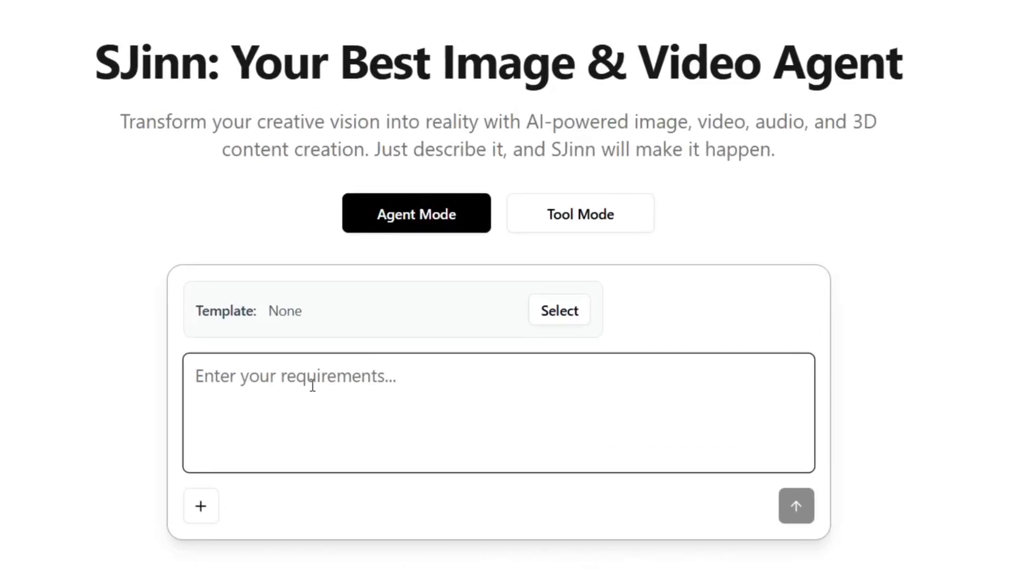
- Enter the cyborg-girl lab-escape request in 2000s Japanese anime style using Sora 2
type("A 60 seconds long anime about a")
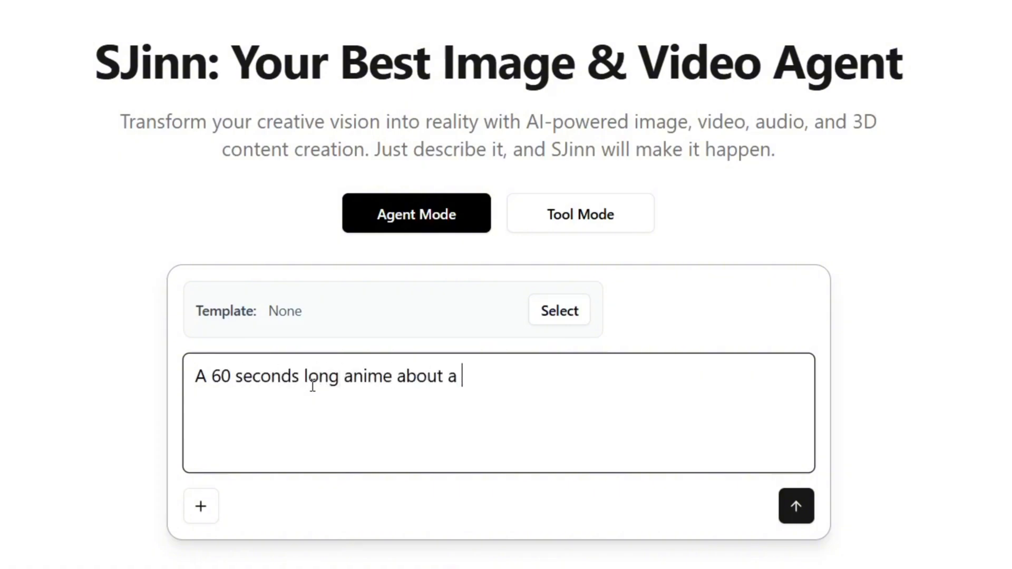
type("cyborg girl breaking out of a lab where she is kept, it shoul")
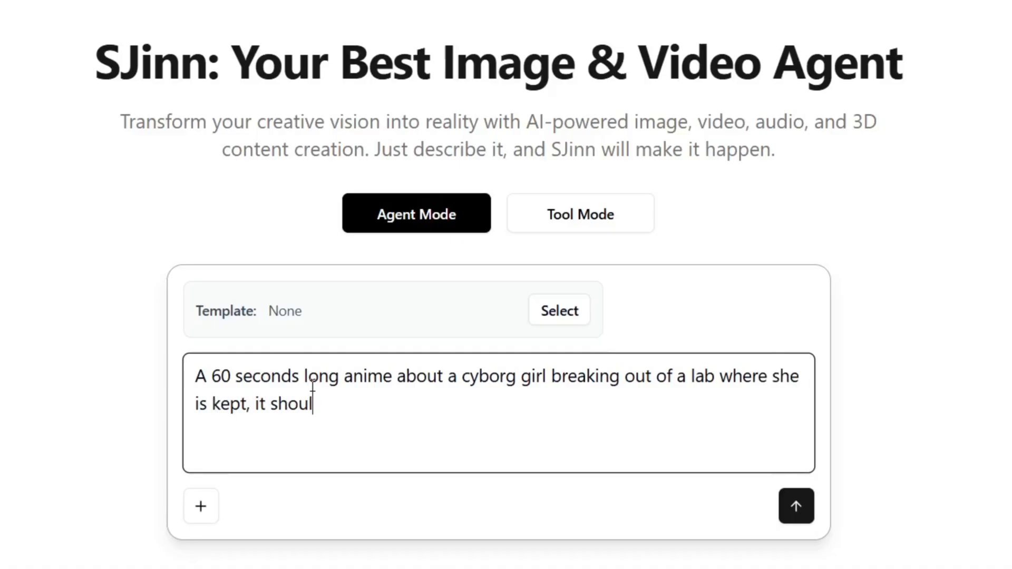
type("d be in 2000's japanese style aime")
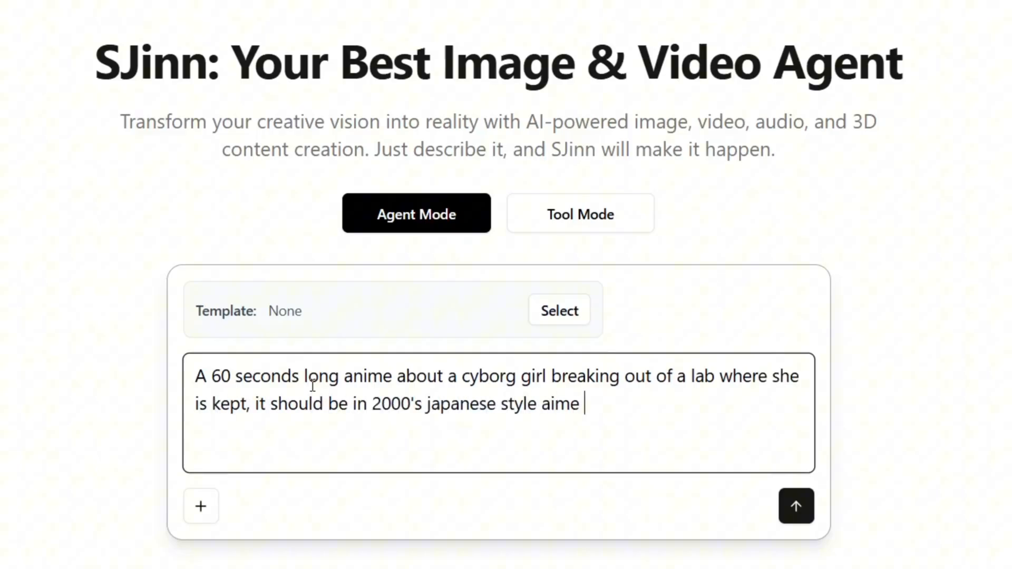
type("using sora 2.")
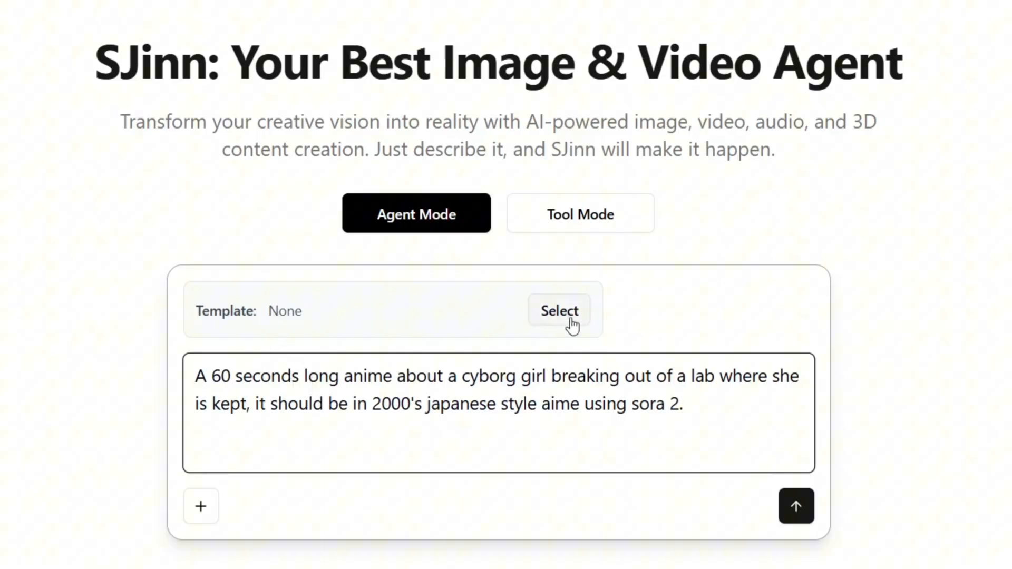
- Browse Official and User Created templates and attach 'sora2 story video v2' to the toy-robot request
left_click(559, 310)
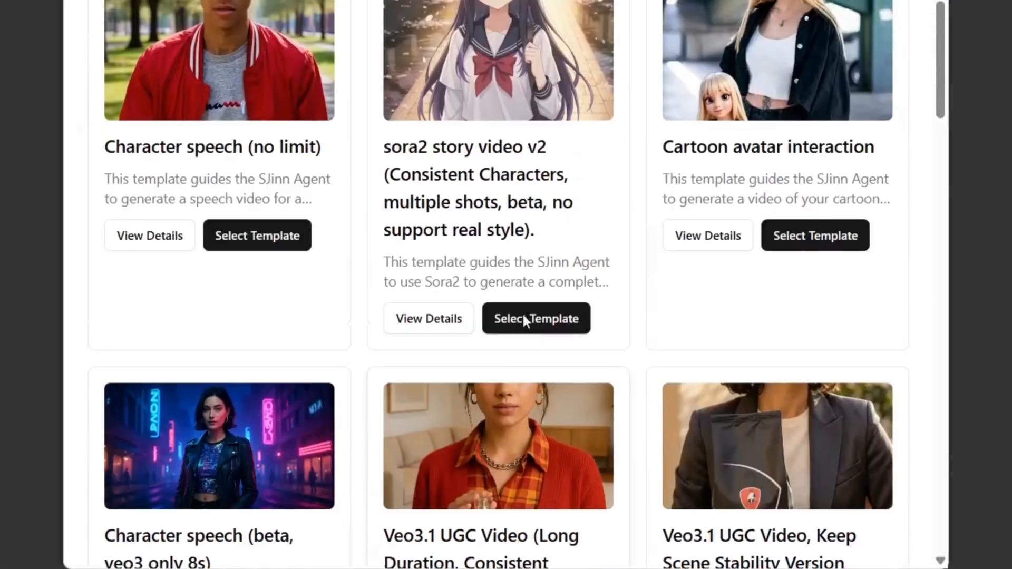
left_click(702, 83)
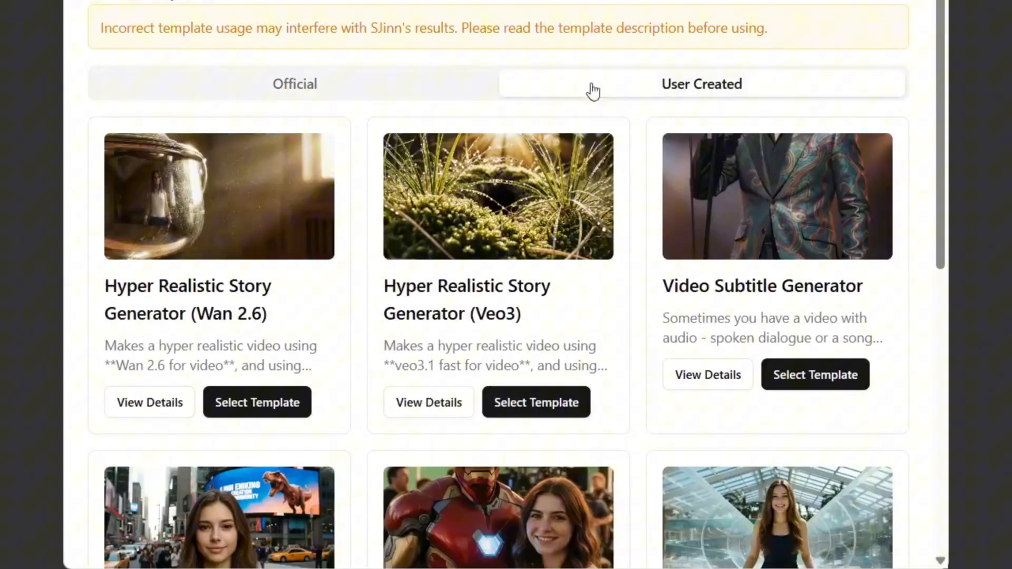
left_click(294, 83)
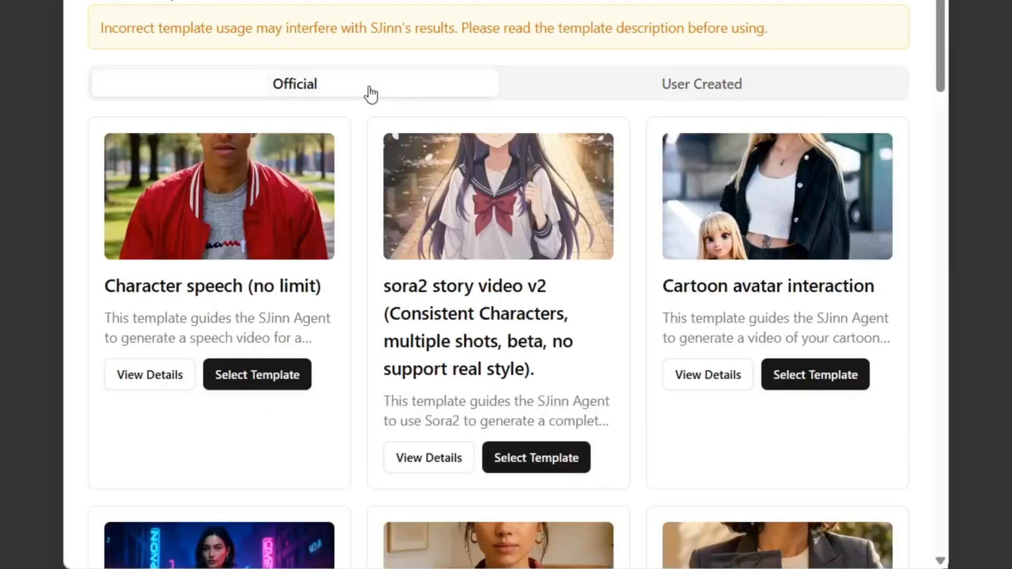
scroll("down", 3)
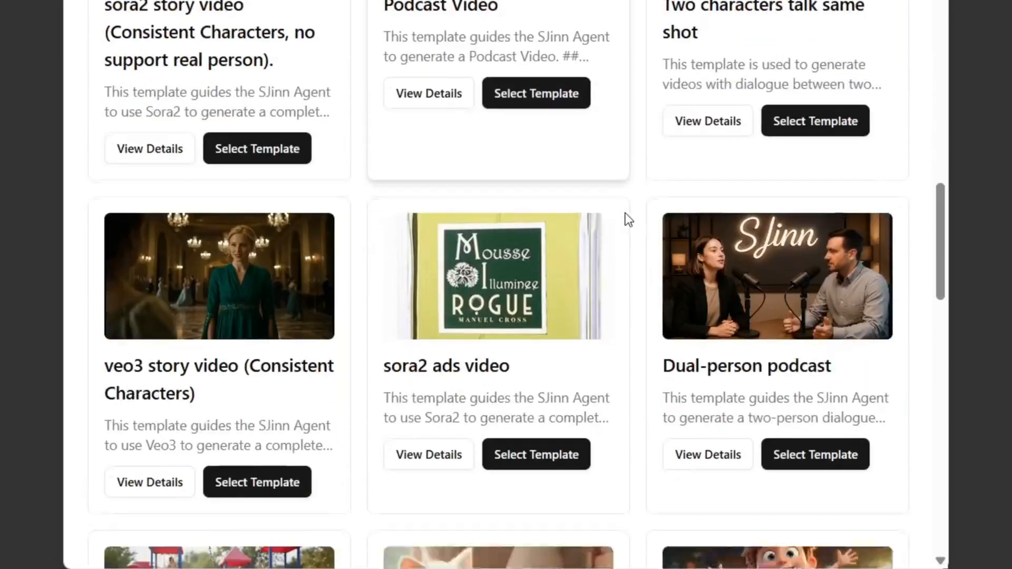
scroll("down", 3)
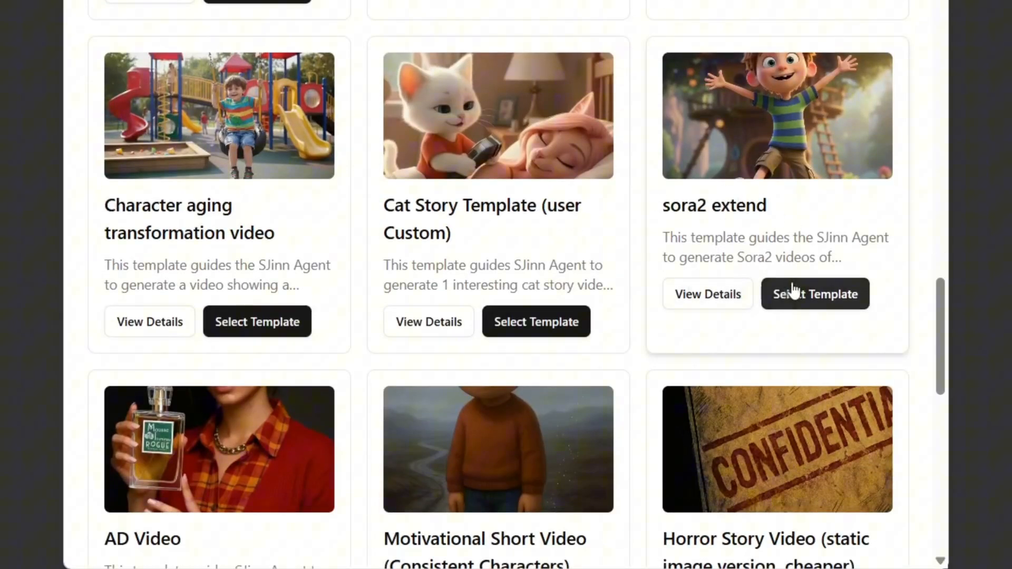
left_click(814, 294)
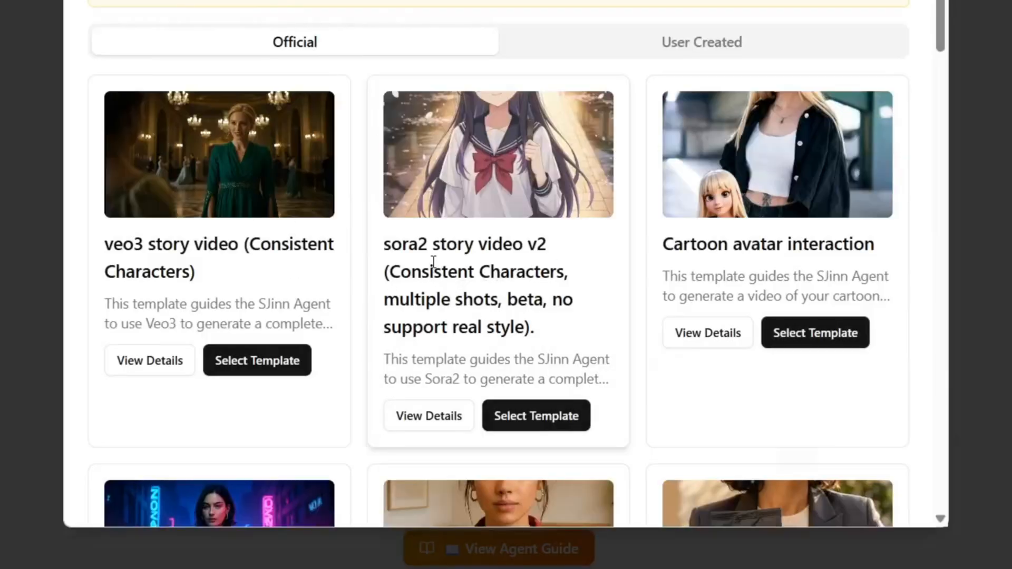
left_click_drag(384, 244, 546, 244)
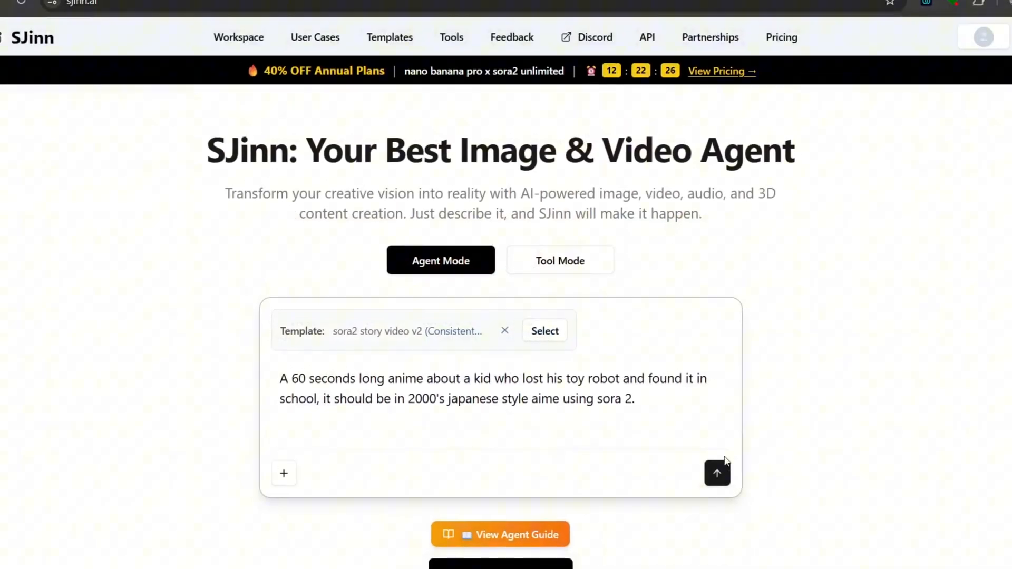
- Submit the toy-robot request, review the agent's reply, and keep the Quality model setting
left_click(716, 474)
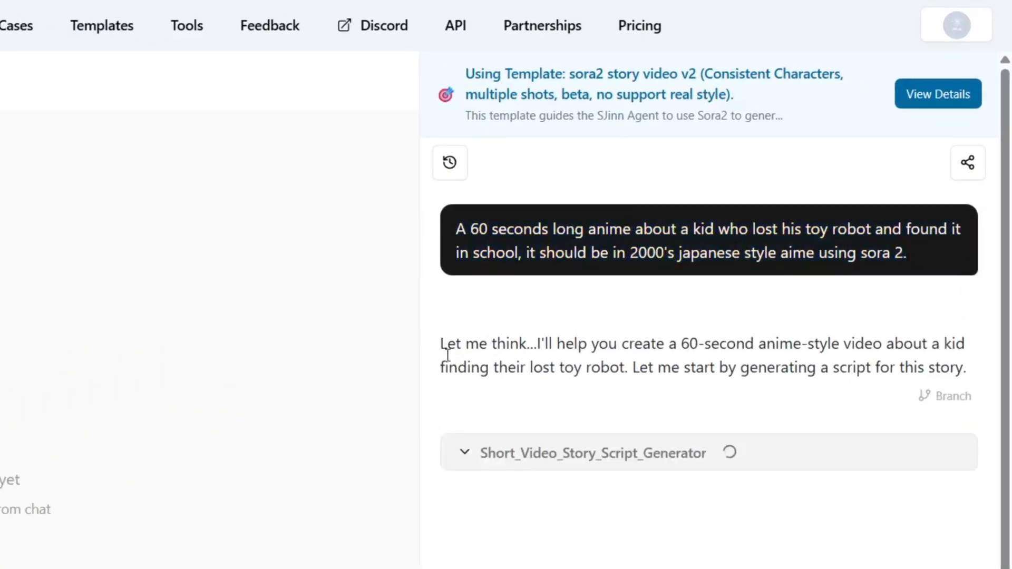
left_click_drag(441, 343, 663, 343)
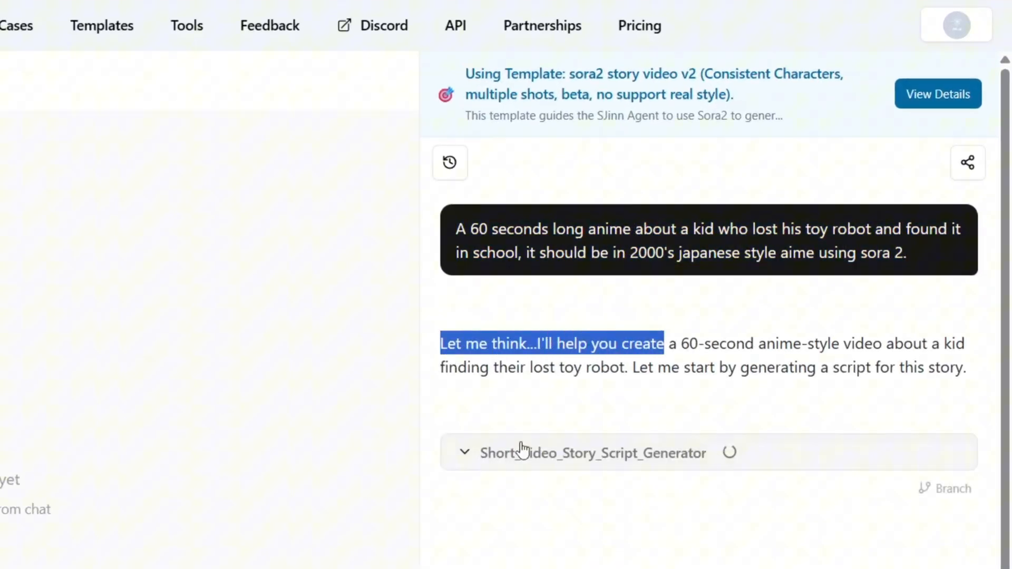
scroll("down", 3)
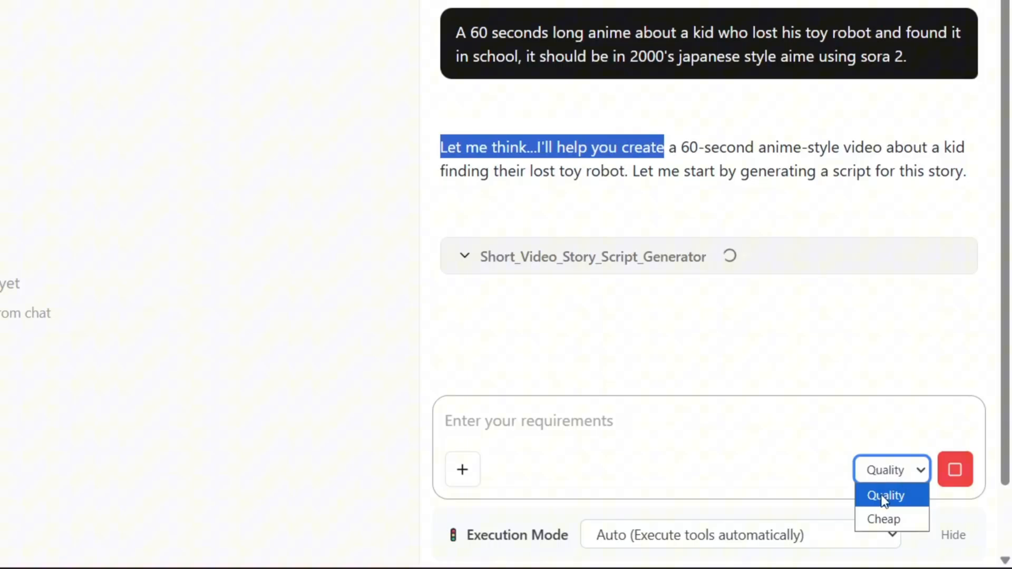
left_click(885, 495)
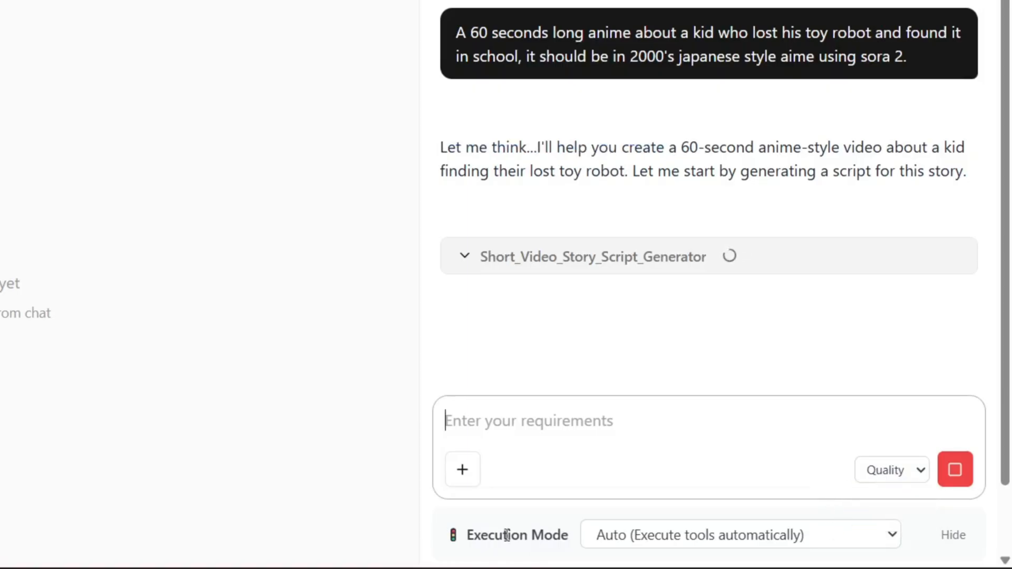
left_click(738, 534)
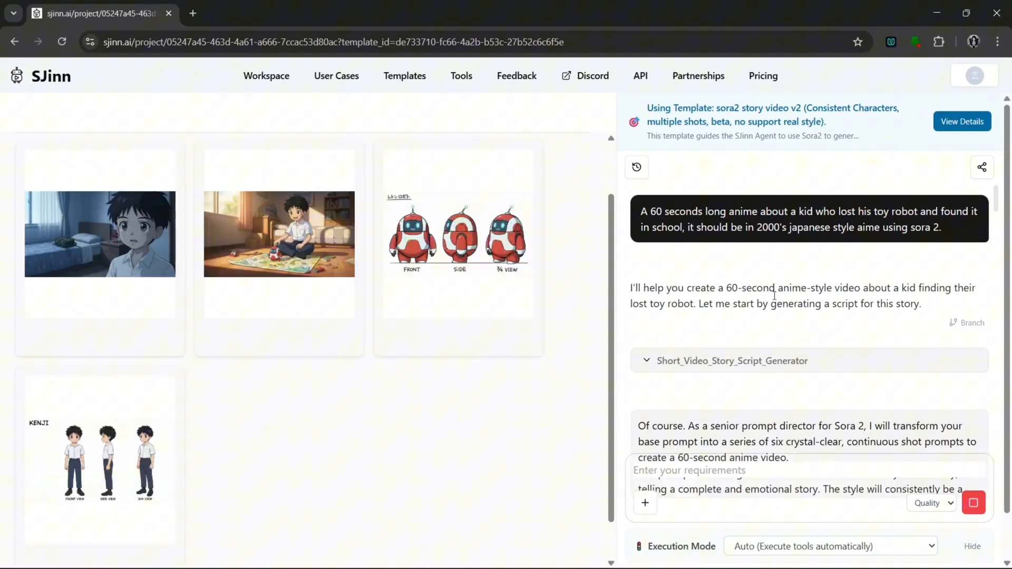
scroll("down", 3)
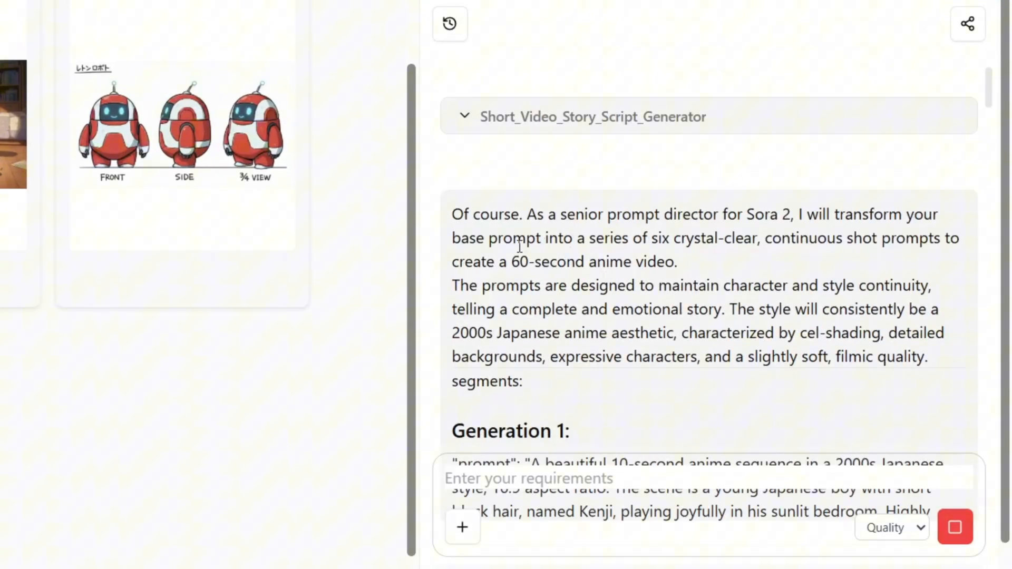
scroll("down", 3)
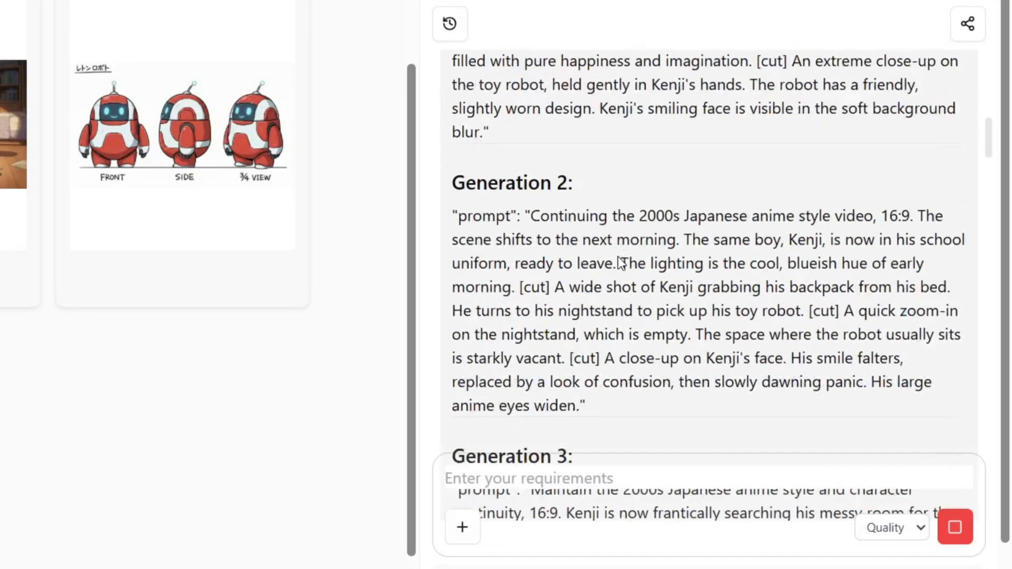
scroll("down", 3)
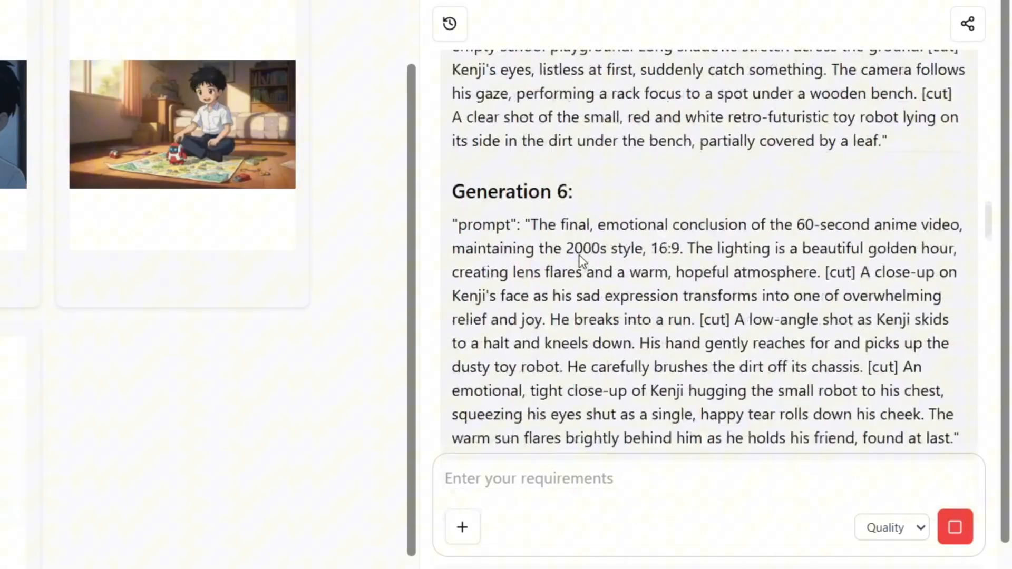
scroll("down", 3)
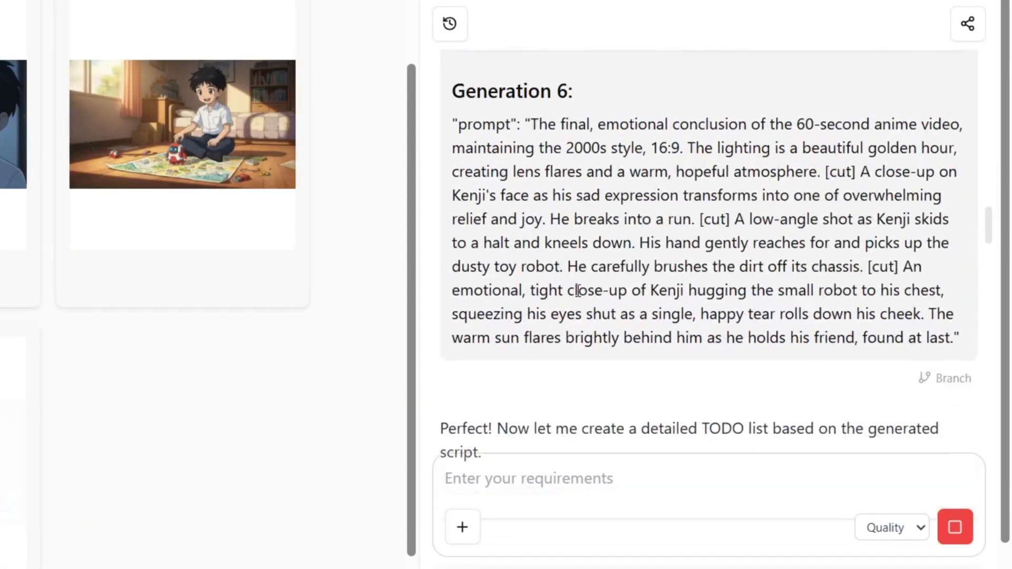
scroll("down", 3)
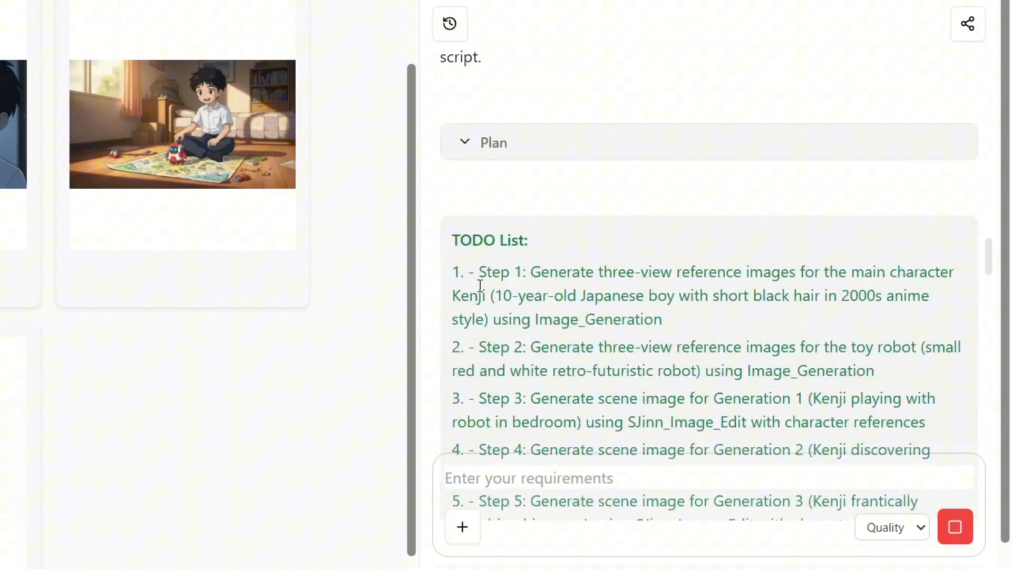
left_click_drag(477, 272, 564, 449)
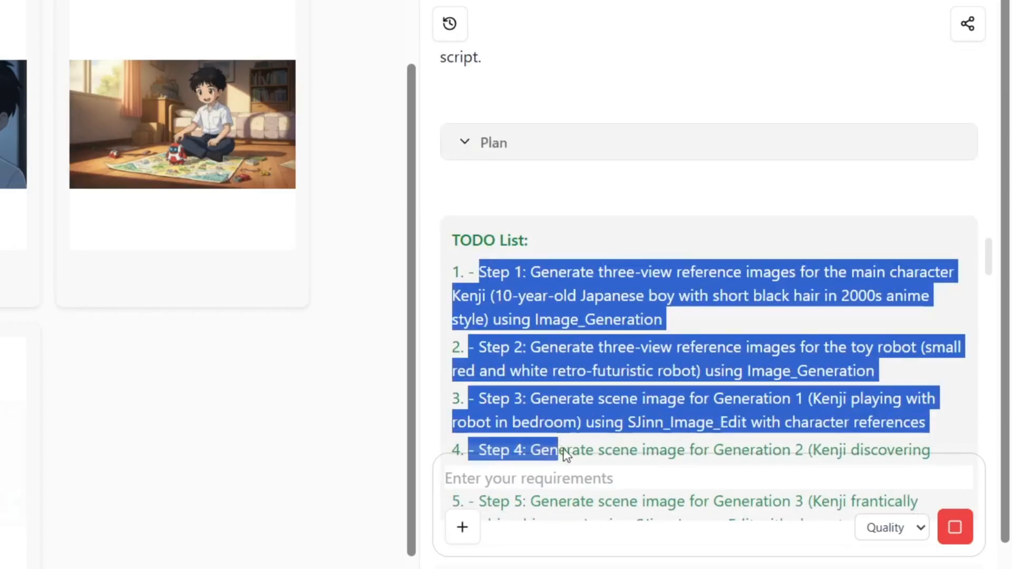
scroll("down", 3)
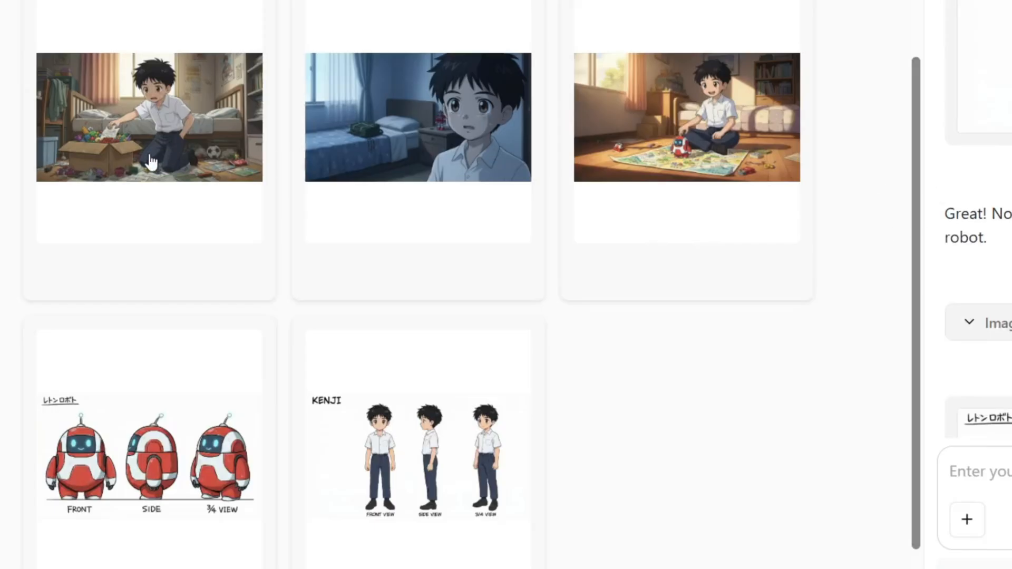
mouse_move(462, 478)
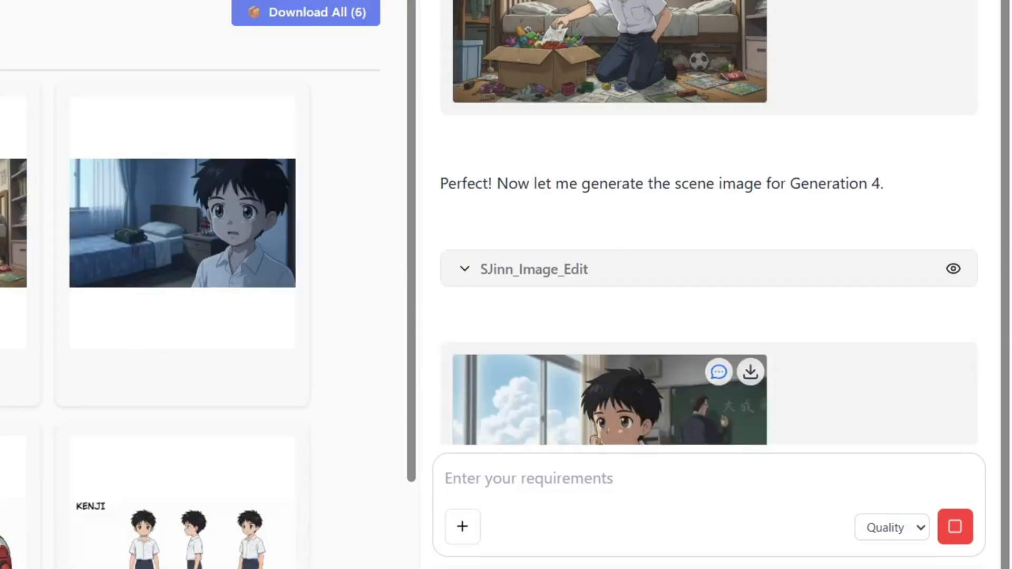
scroll("down", 3)
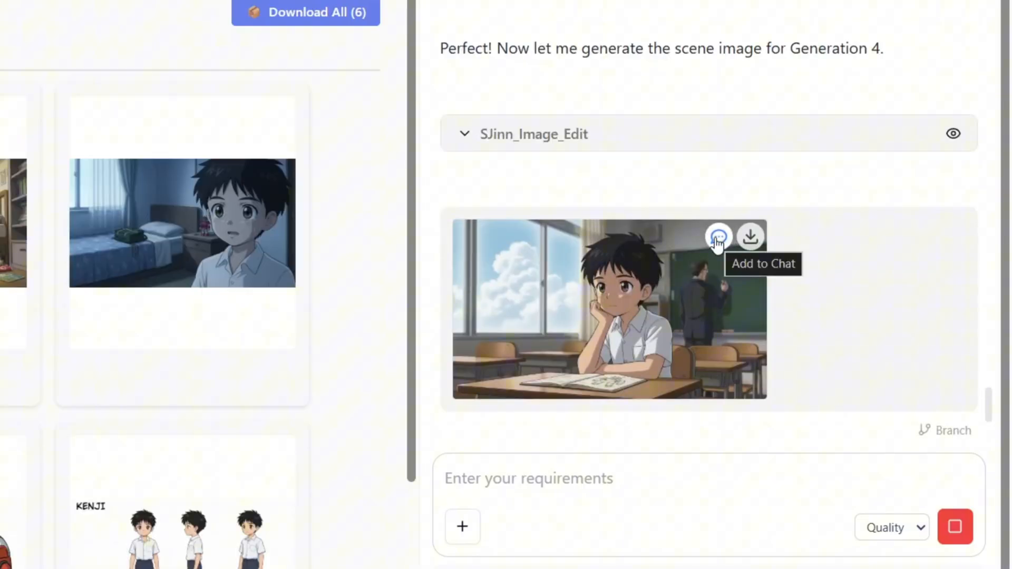
mouse_move(751, 236)
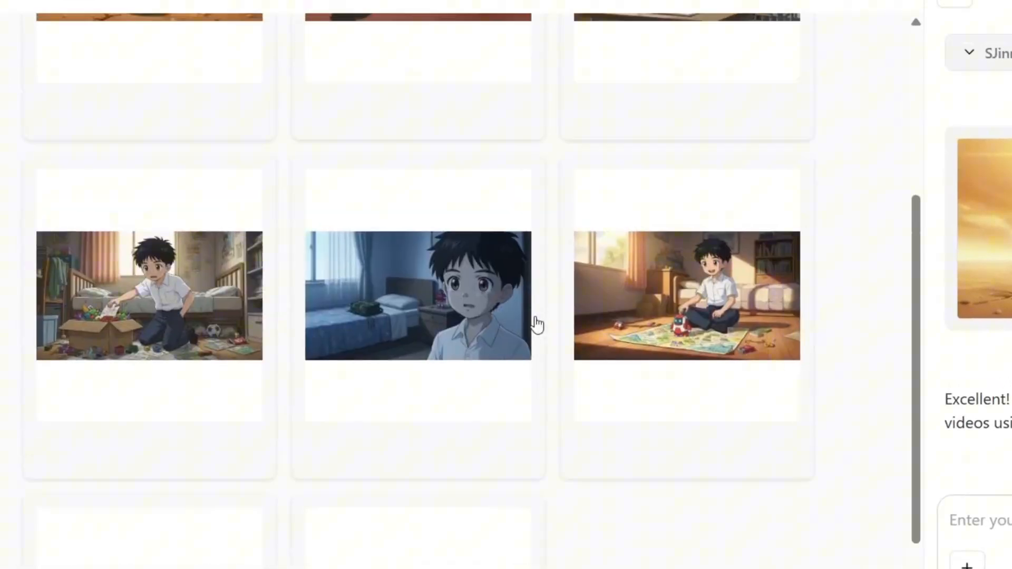
scroll("down", 3)
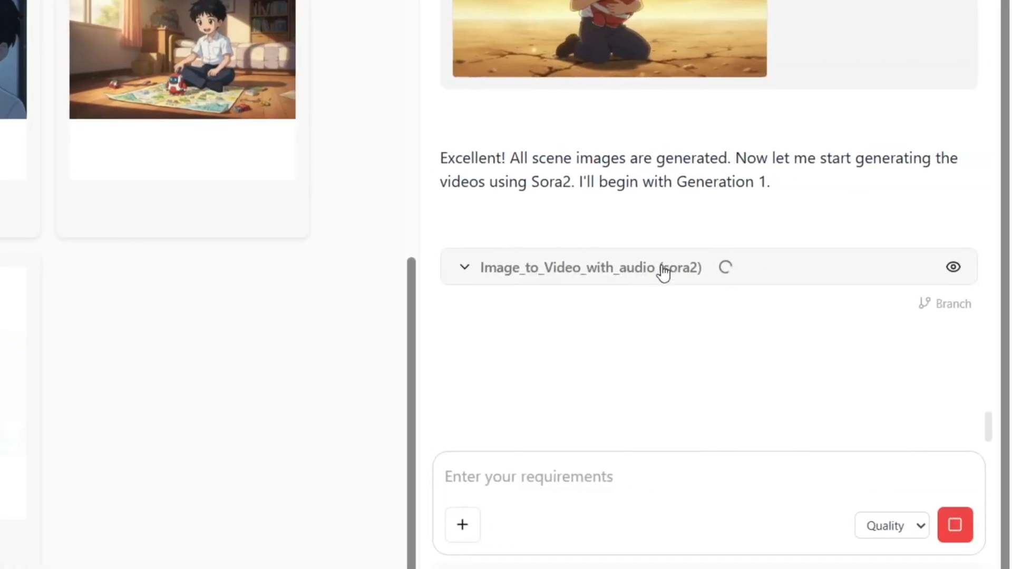
mouse_move(693, 304)
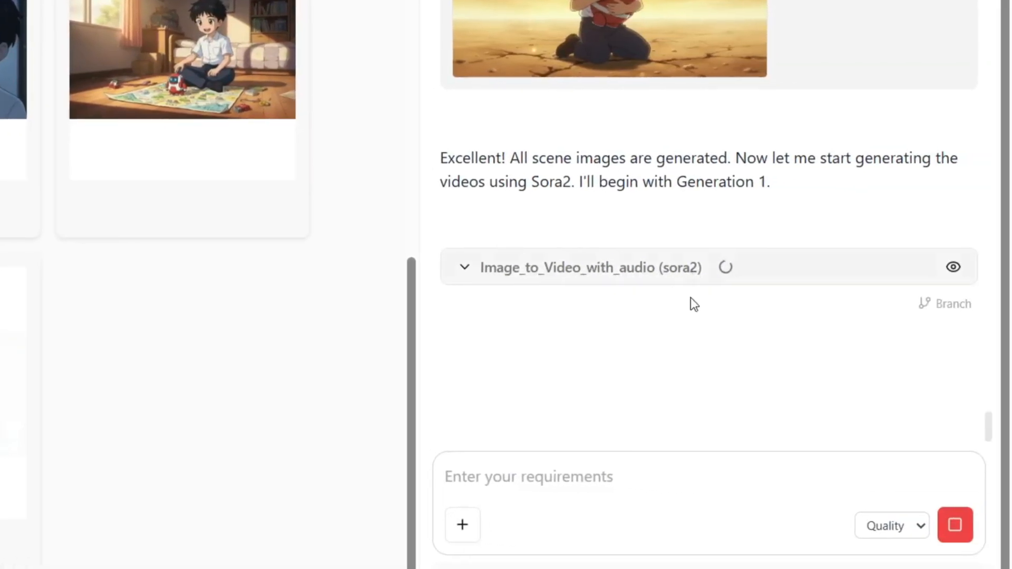
mouse_move(954, 304)
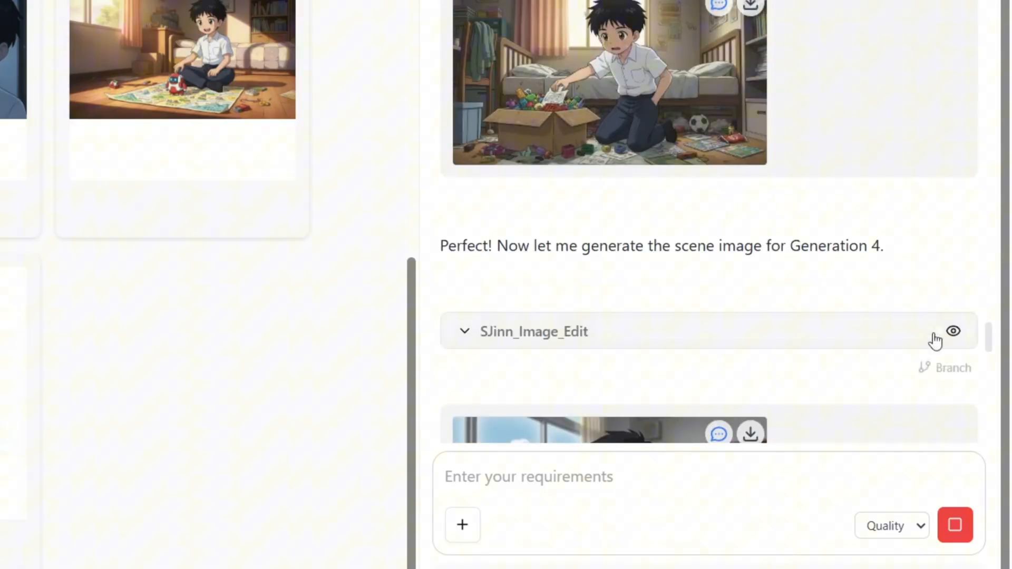
mouse_move(949, 368)
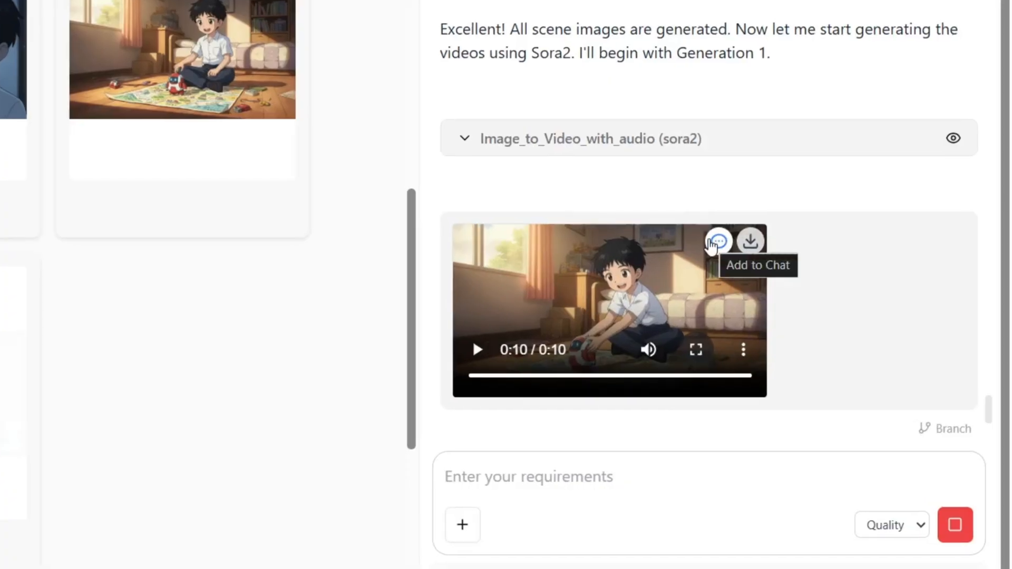
scroll("down", 3)
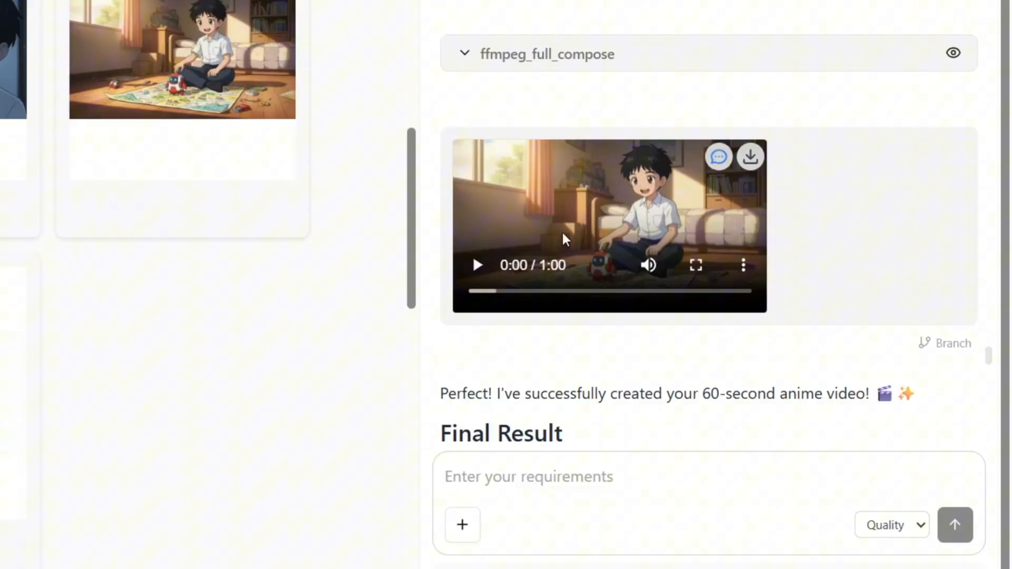
scroll("down", 3)
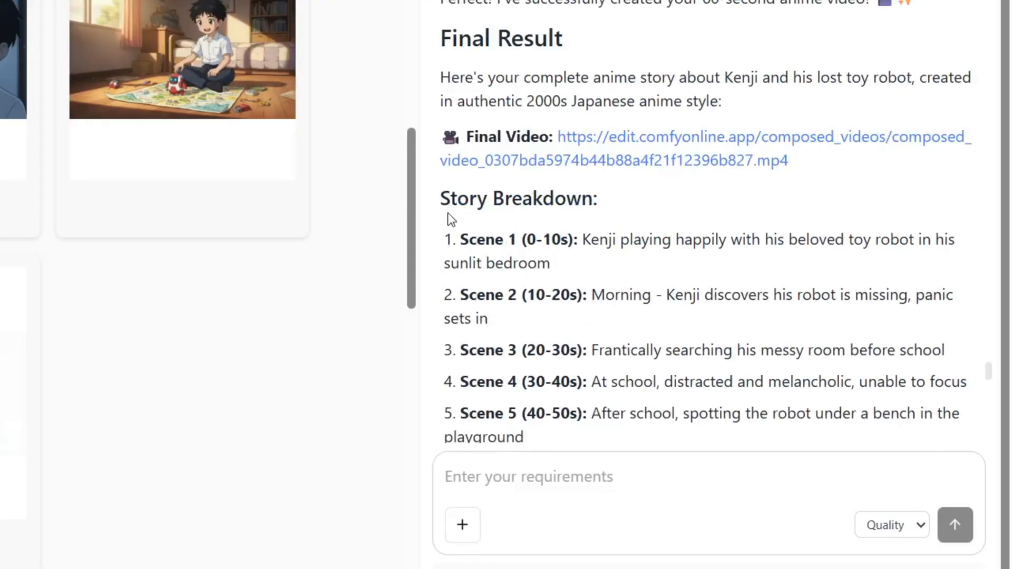
mouse_move(537, 316)
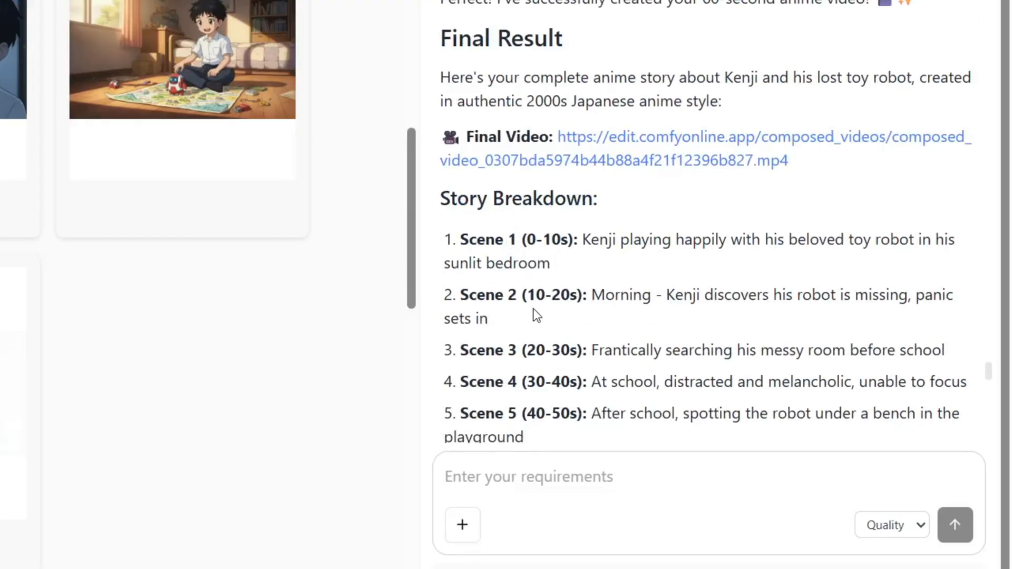
scroll("down", 3)
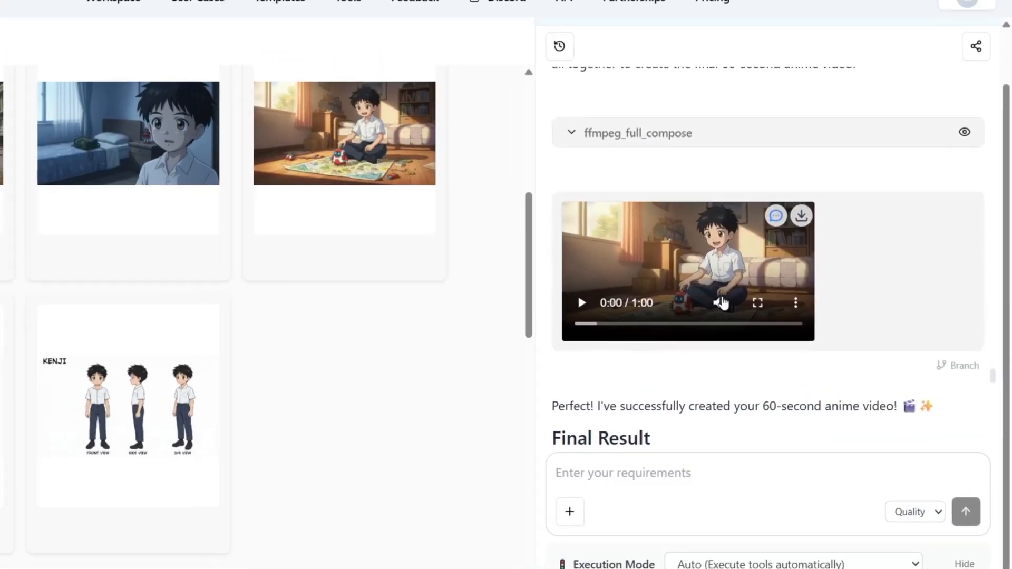
- Play the composed 60-second anime video with sound
left_click(757, 302)
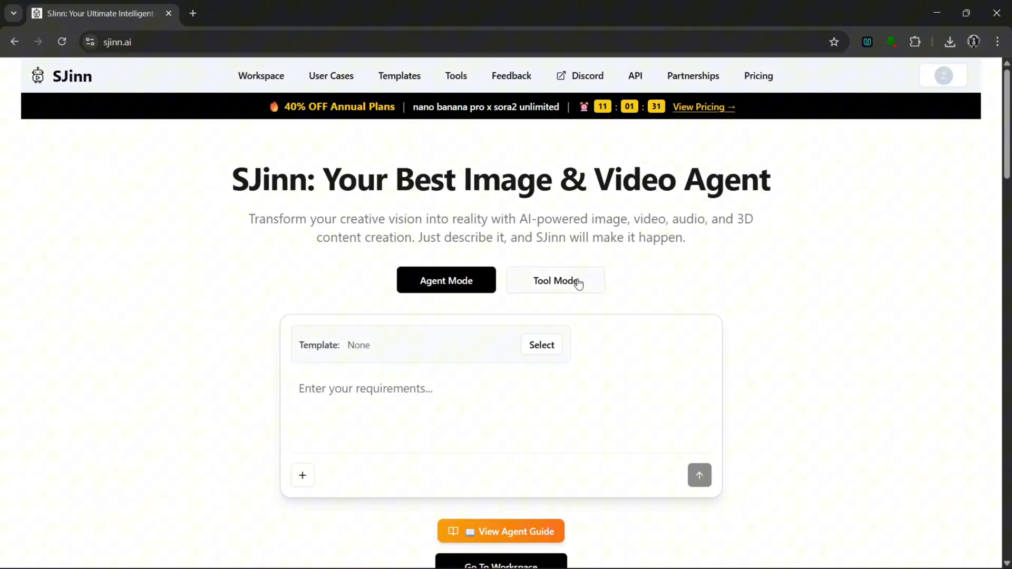
- Select Nano-Banana-Pro in Tool Mode, set 2K resolution, and generate the sunset couple image
left_click(555, 280)
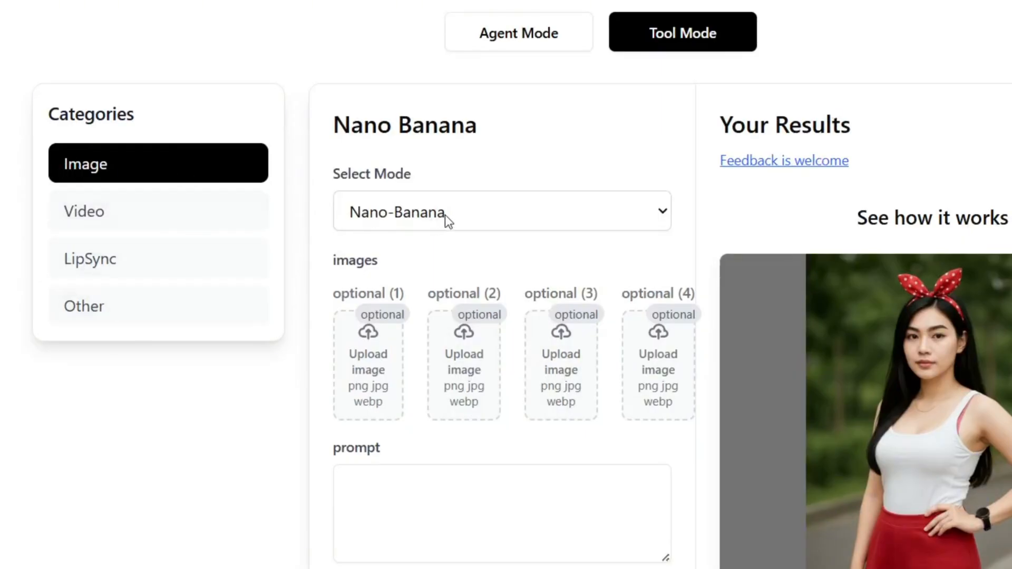
left_click(501, 210)
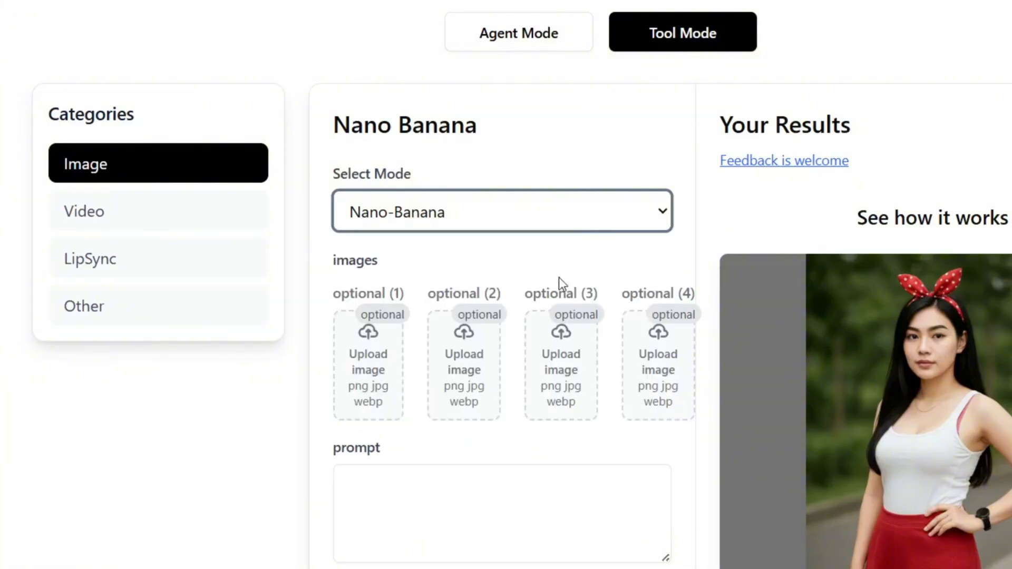
mouse_move(615, 348)
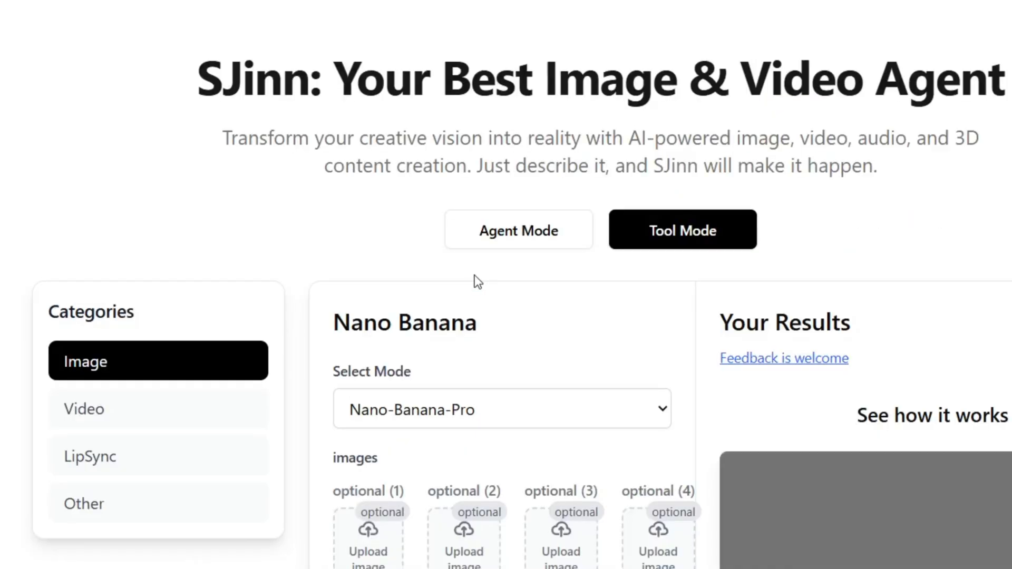
scroll("down", 3)
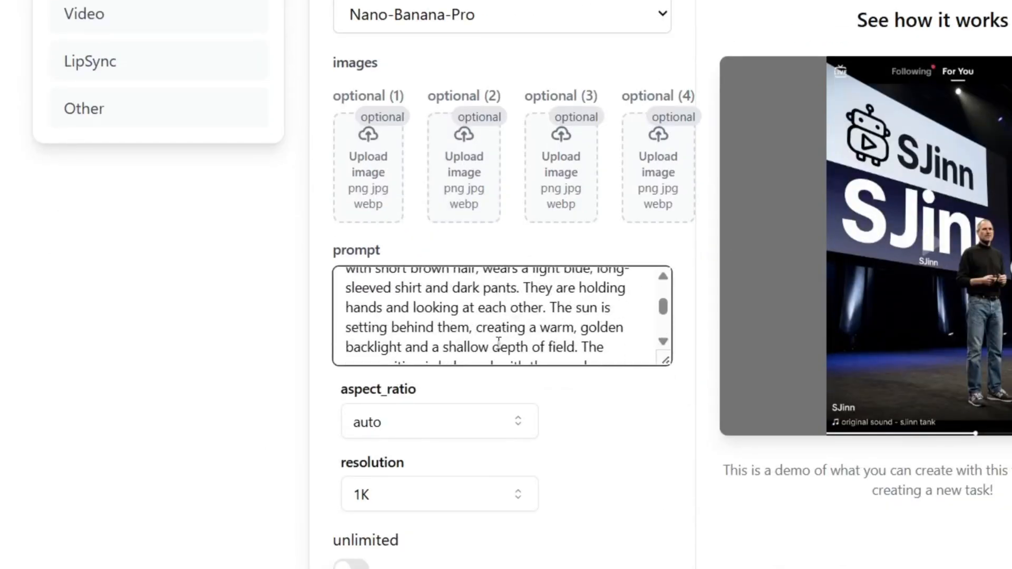
left_click(439, 422)
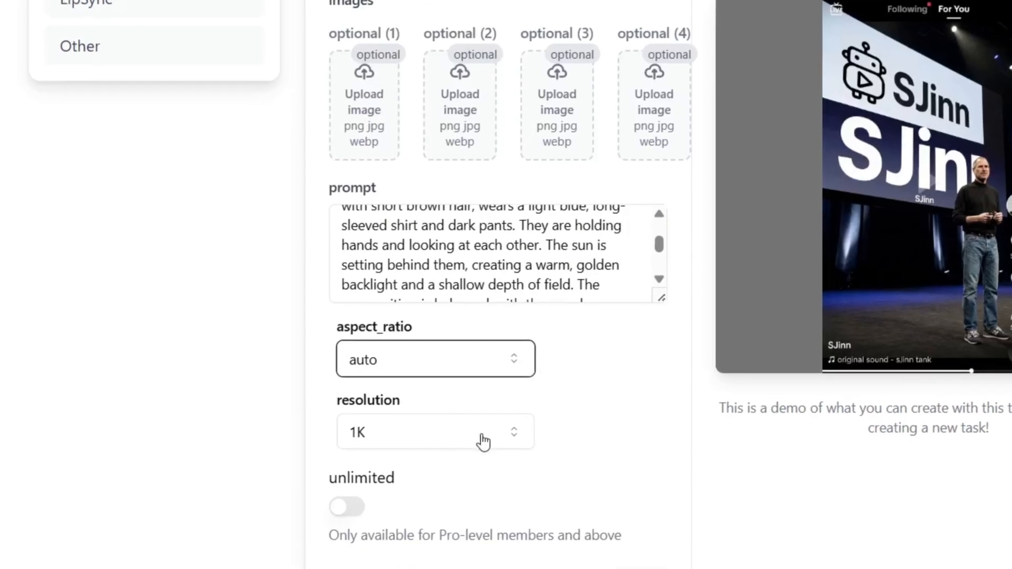
left_click(435, 431)
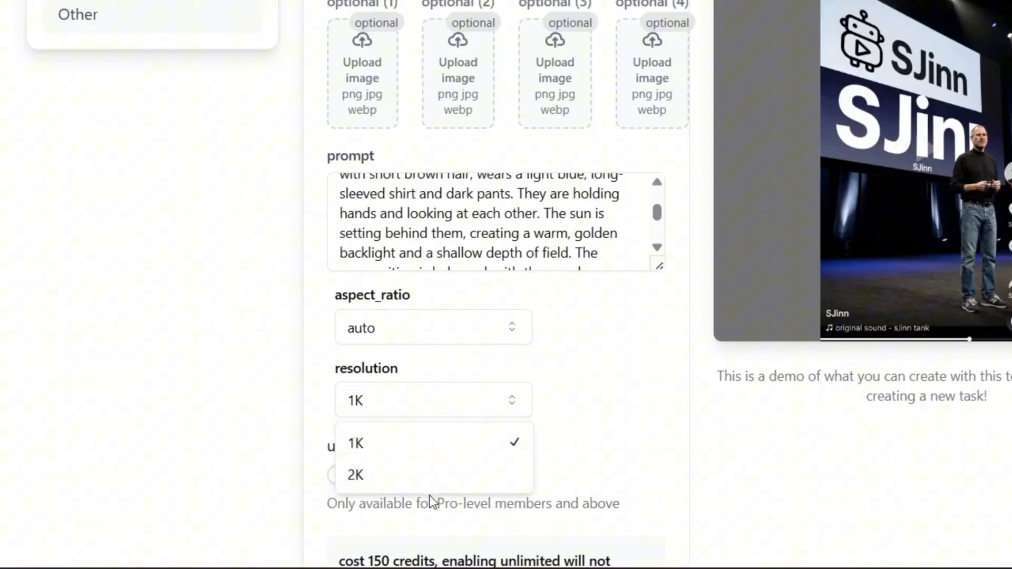
left_click(354, 474)
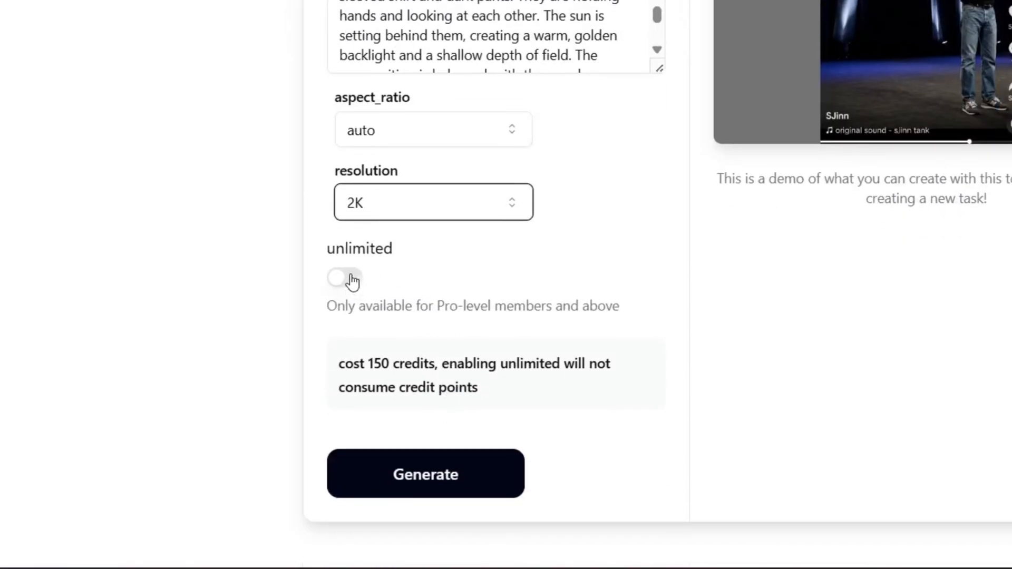
mouse_move(464, 325)
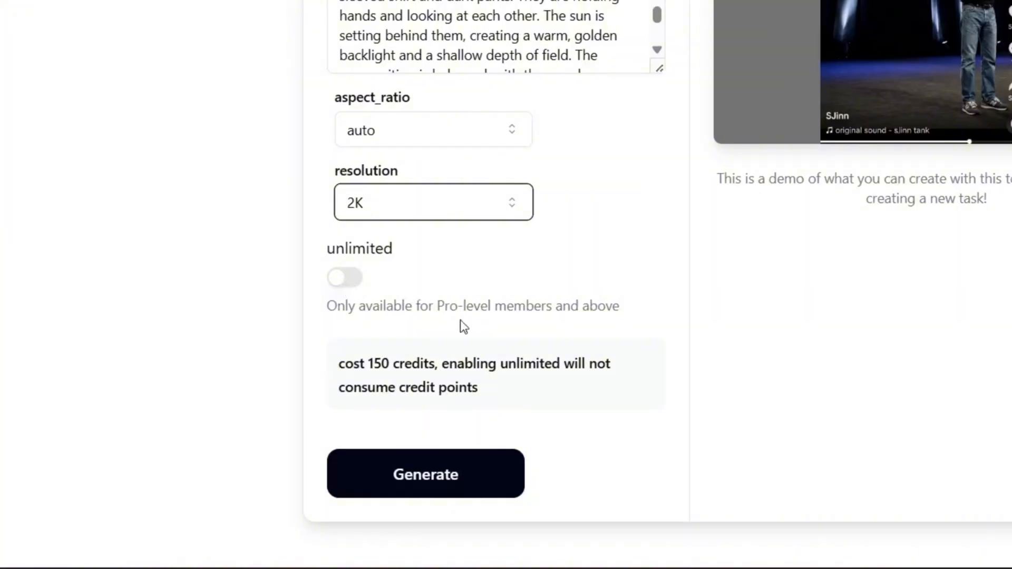
left_click(425, 473)
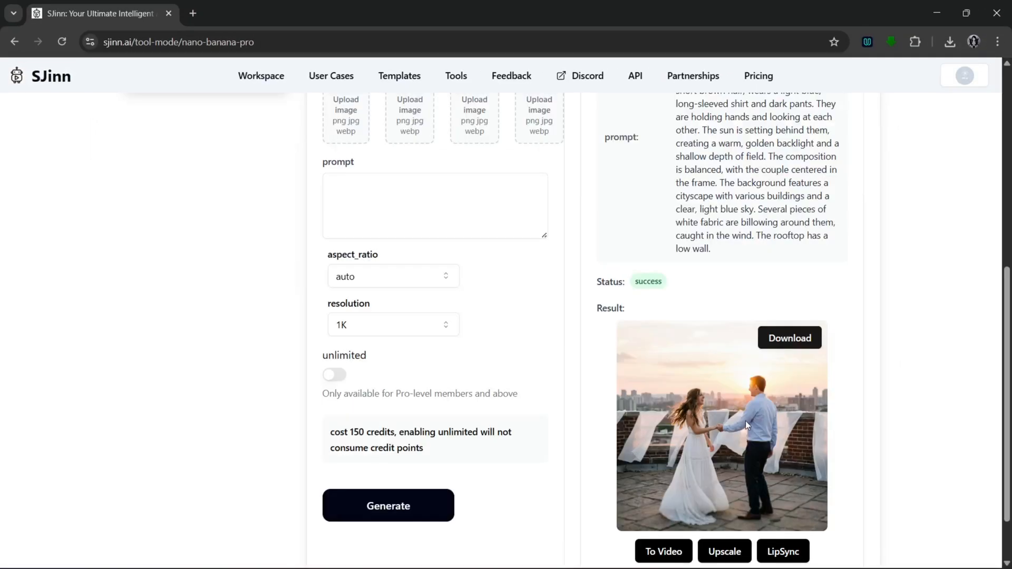
- Enter the concrete-wall scene with geometric shadows and diffused lighting as the image prompt
scroll("down", 3)
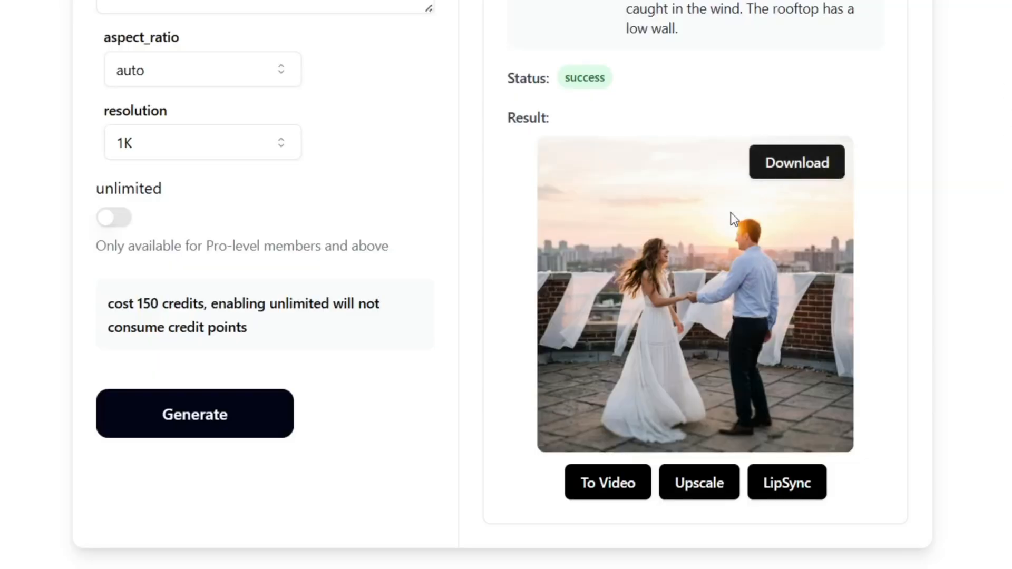
mouse_move(607, 482)
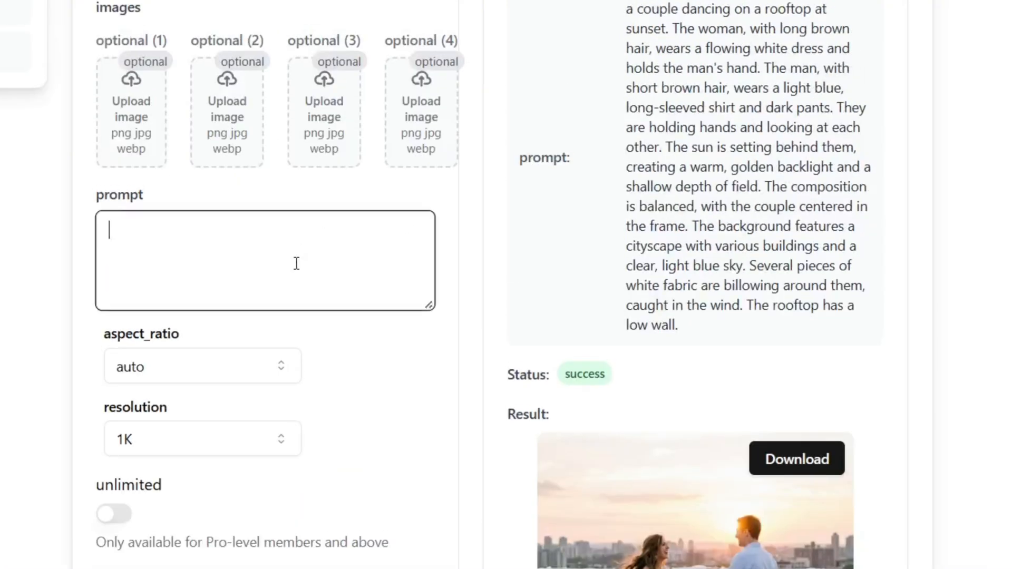
type("flowing. The background is a concrete wall with geometric shapes and shadows. The lighting is soft and diffused, creating a shallow depth of field. The shot is a medium shot taken from a slightly low angle.")
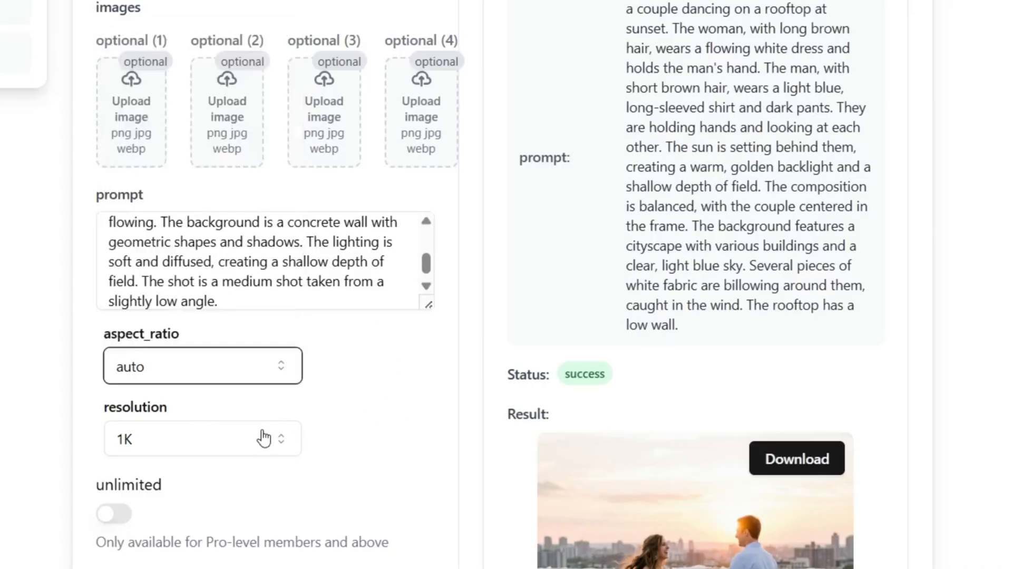
left_click(203, 439)
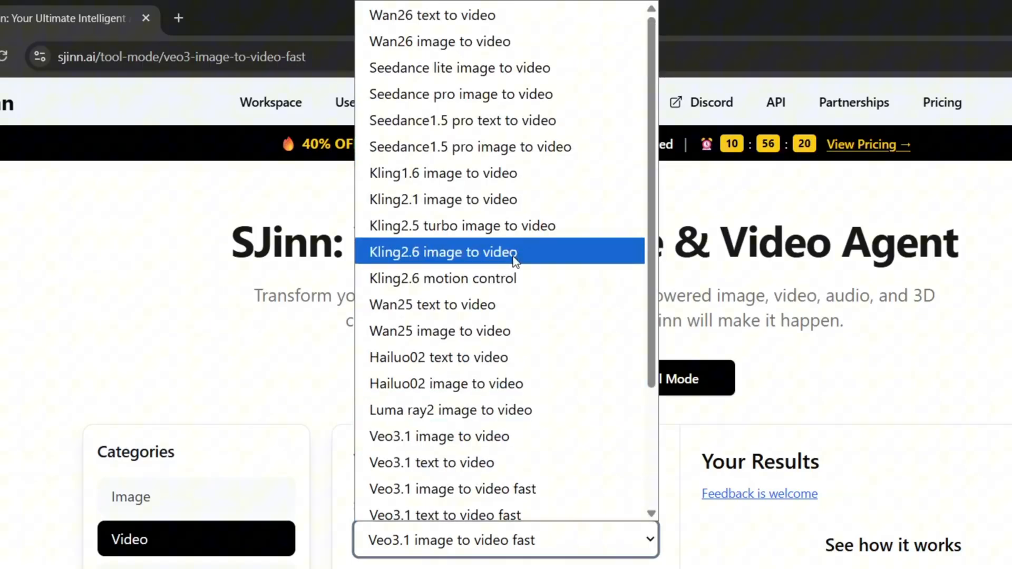
mouse_move(479, 489)
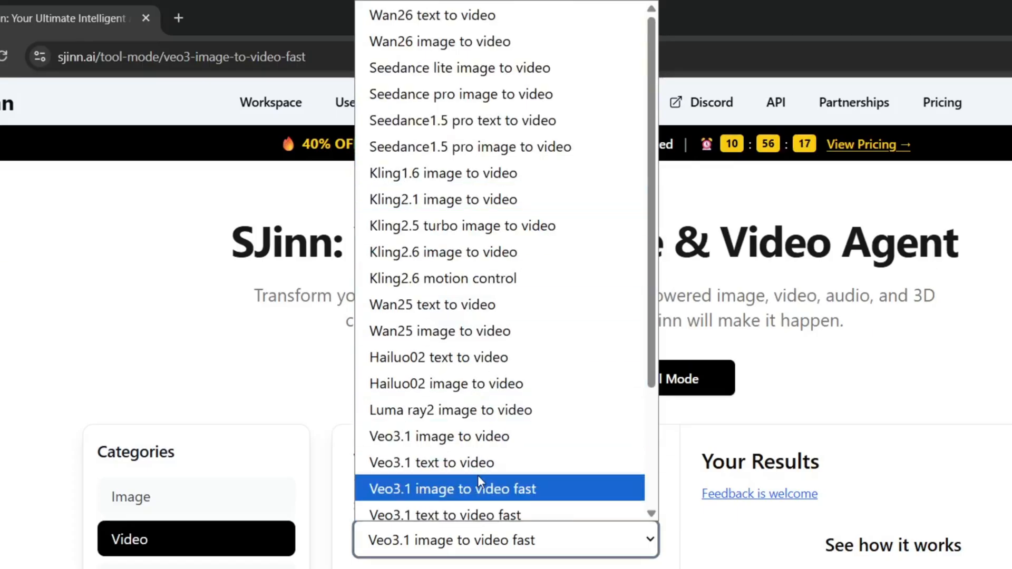
mouse_move(467, 147)
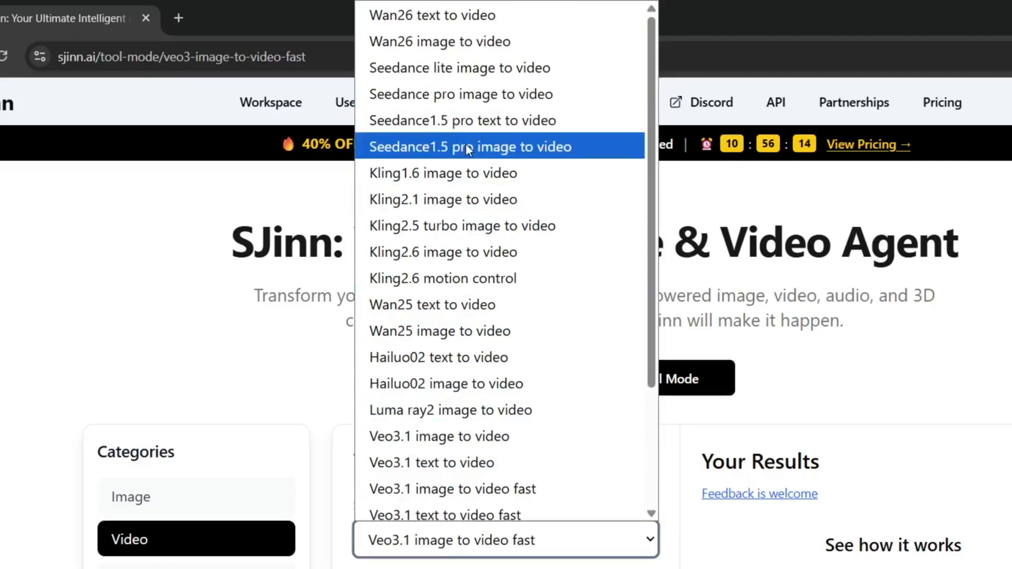
mouse_move(486, 126)
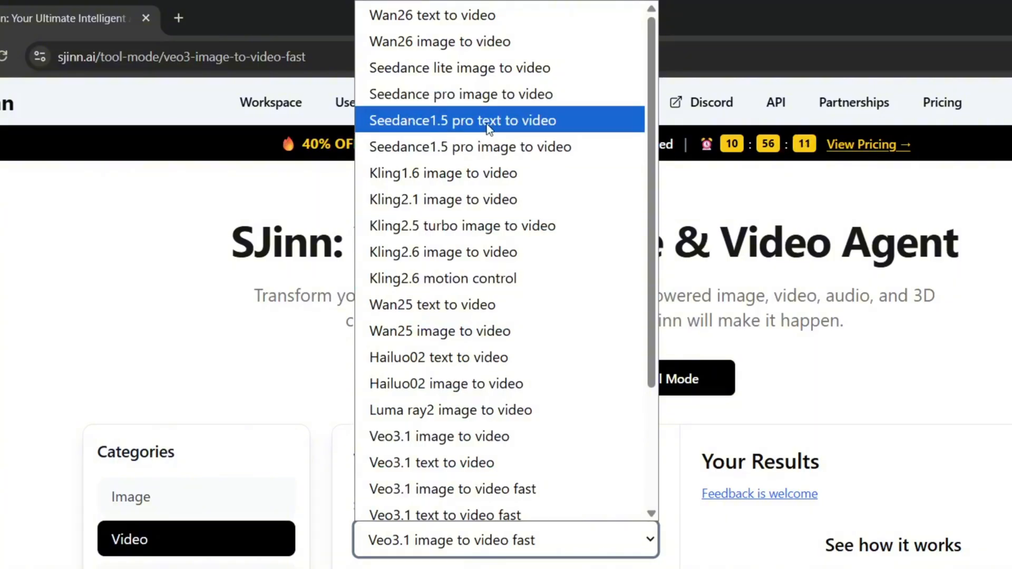
- Choose Seedance1.5 pro text to video with 16:9 aspect ratio and 4s duration
left_click(461, 120)
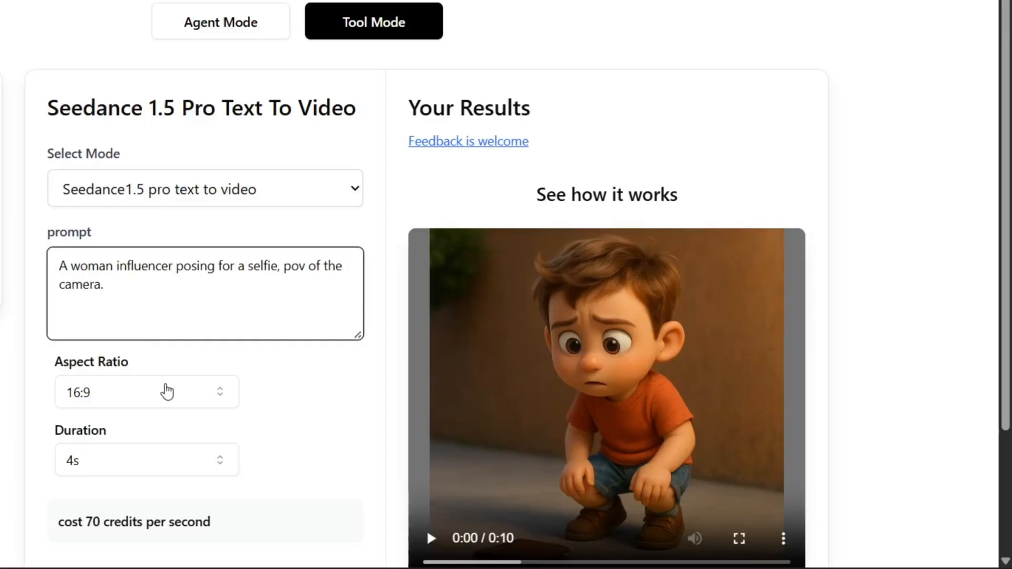
left_click(146, 391)
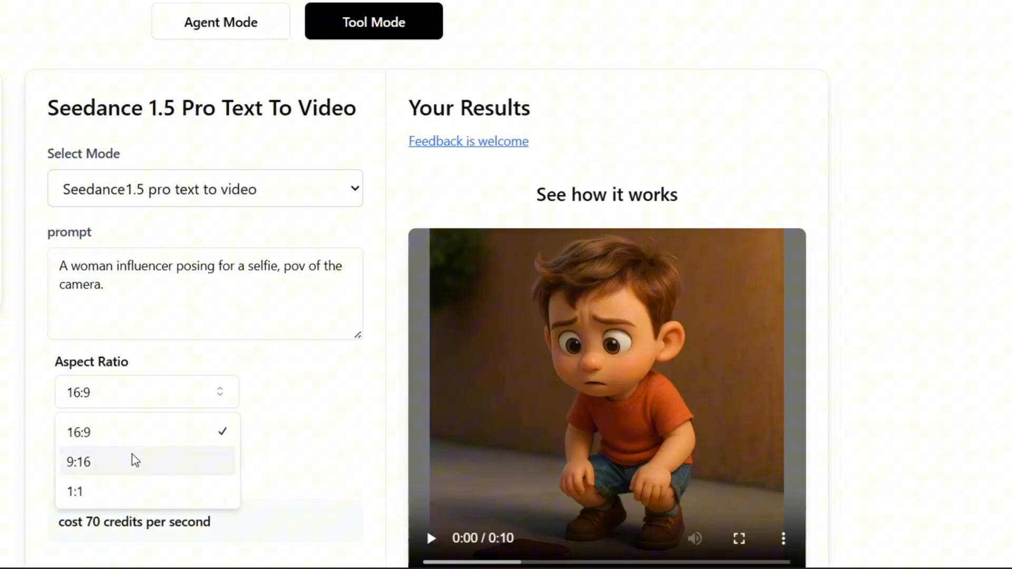
left_click(146, 460)
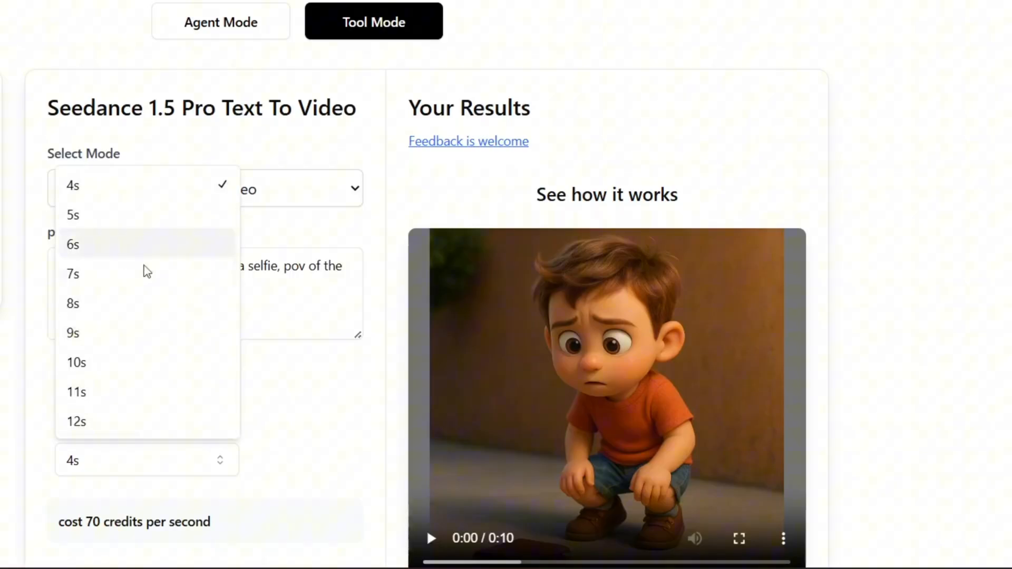
left_click(73, 215)
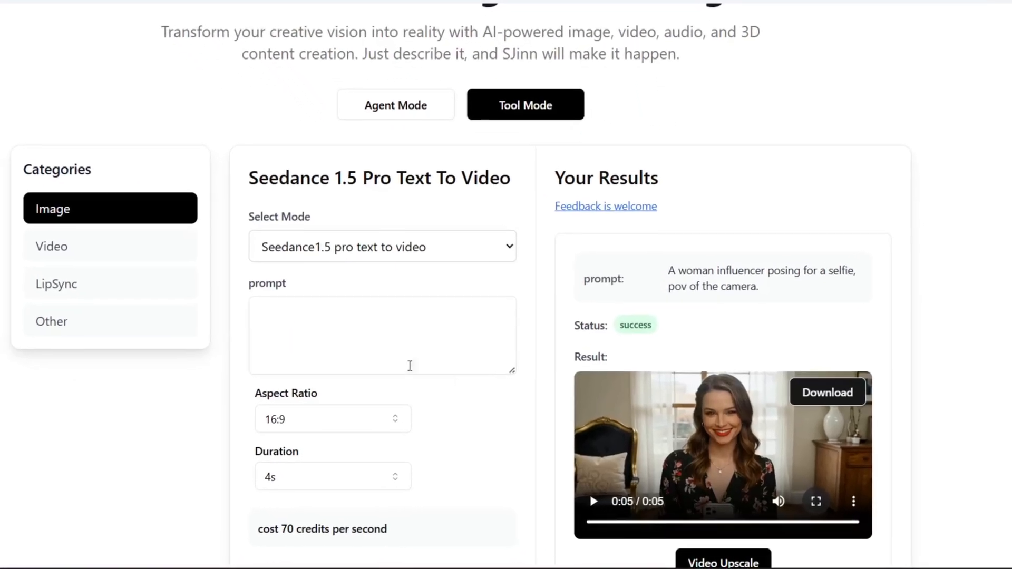
- Scroll to the influencer selfie result and bring up the video model list
scroll("down", 3)
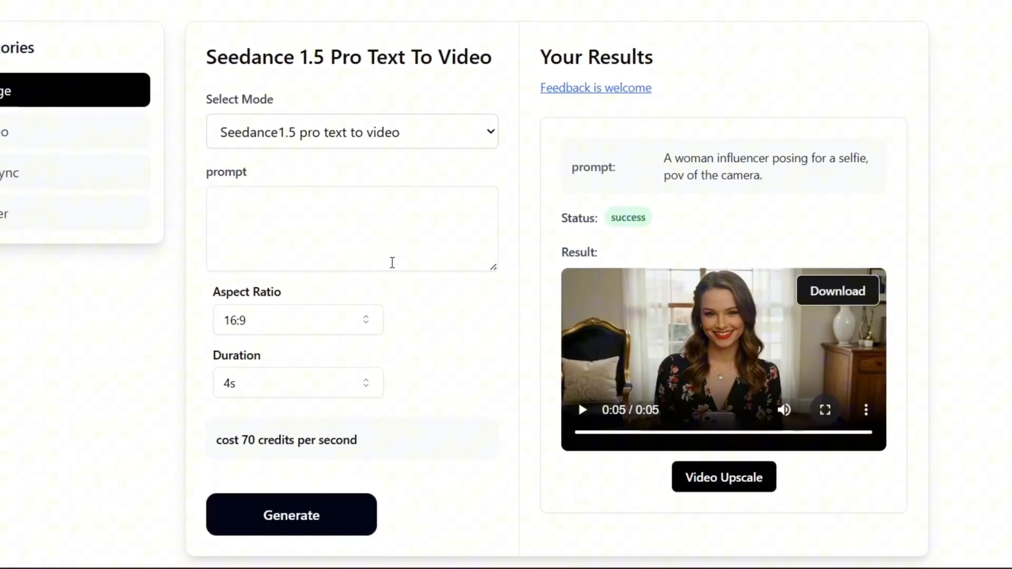
scroll("down", 3)
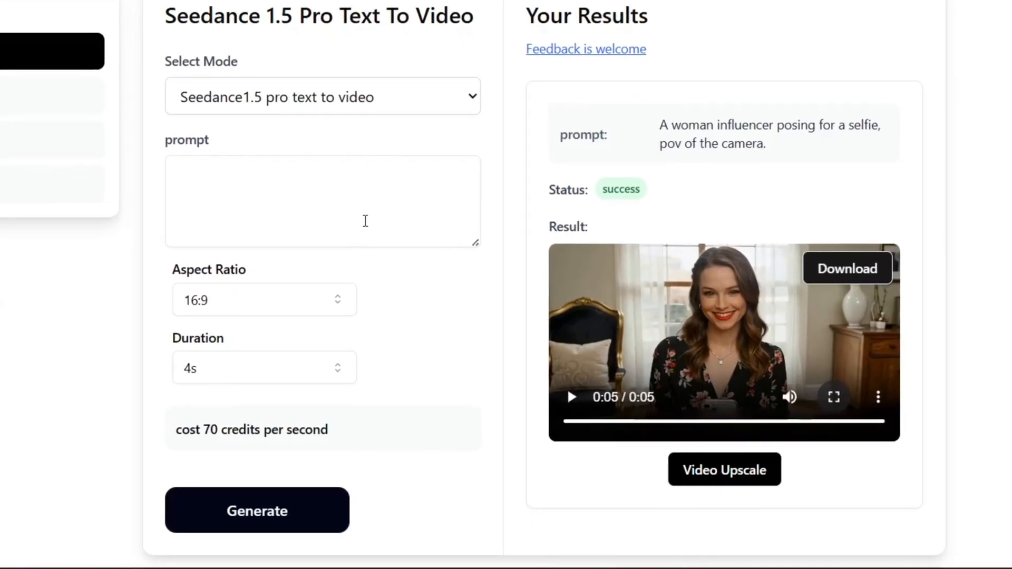
left_click(323, 97)
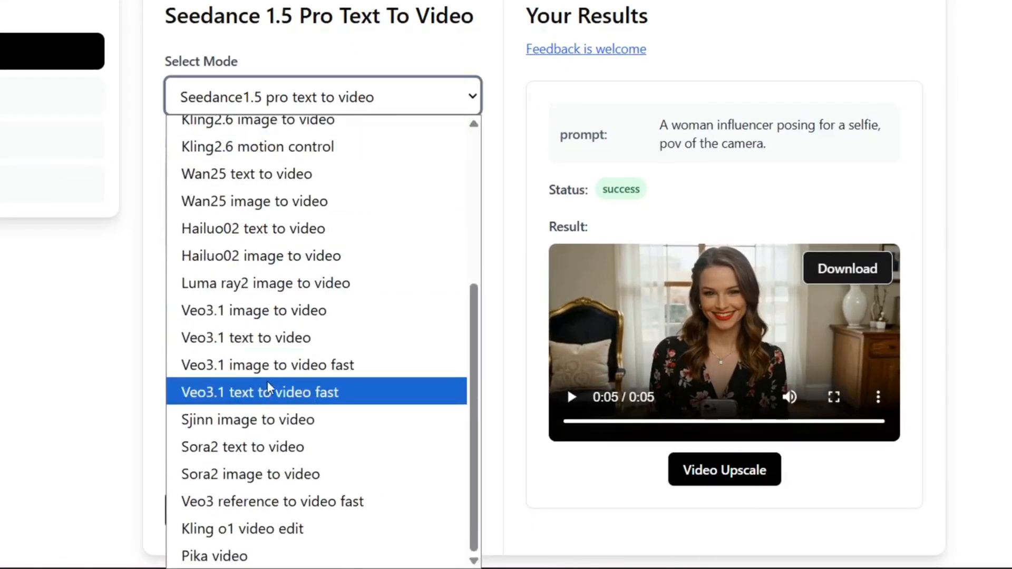
- Pick Veo3.1 image-to-video fast, upload the woman's studio photo, and prompt different posing shots
left_click(267, 365)
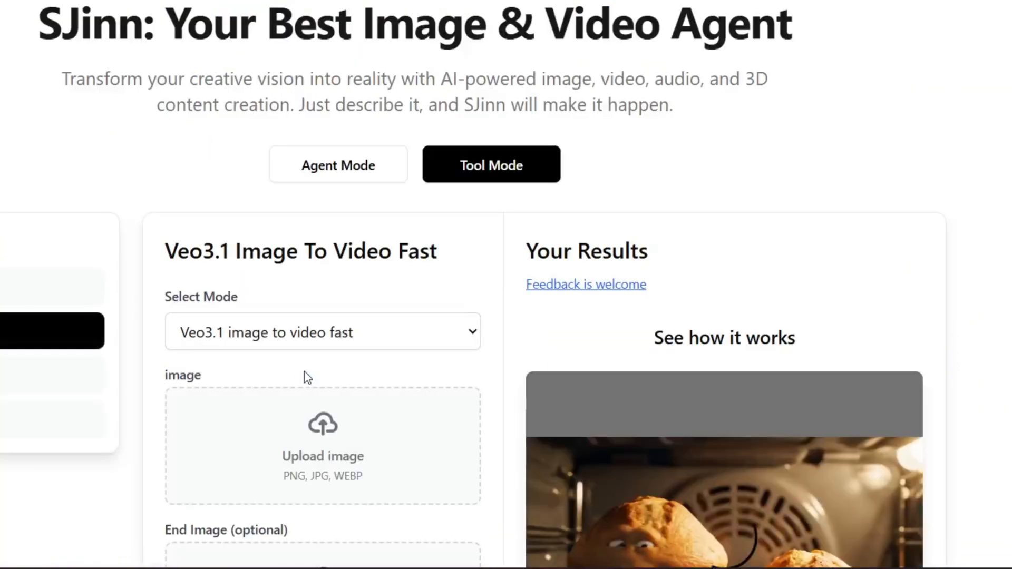
scroll("down", 3)
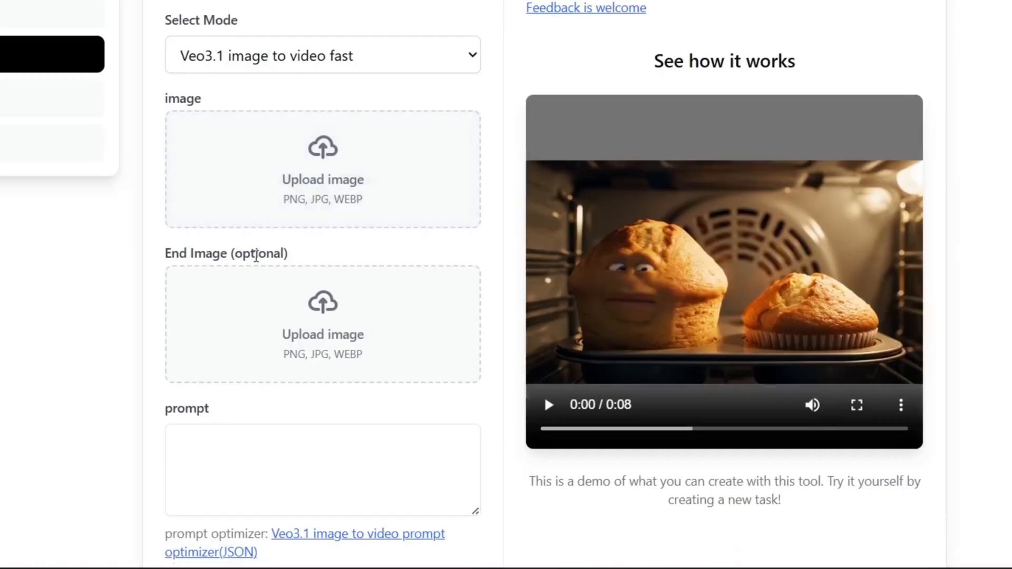
left_click(322, 169)
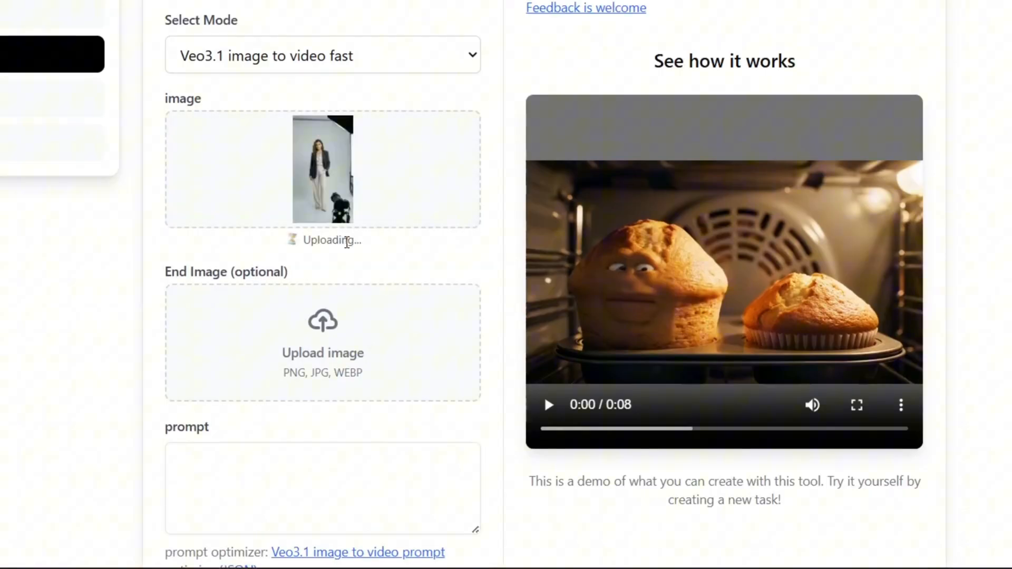
scroll("down", 3)
type("She is posing for different shots")
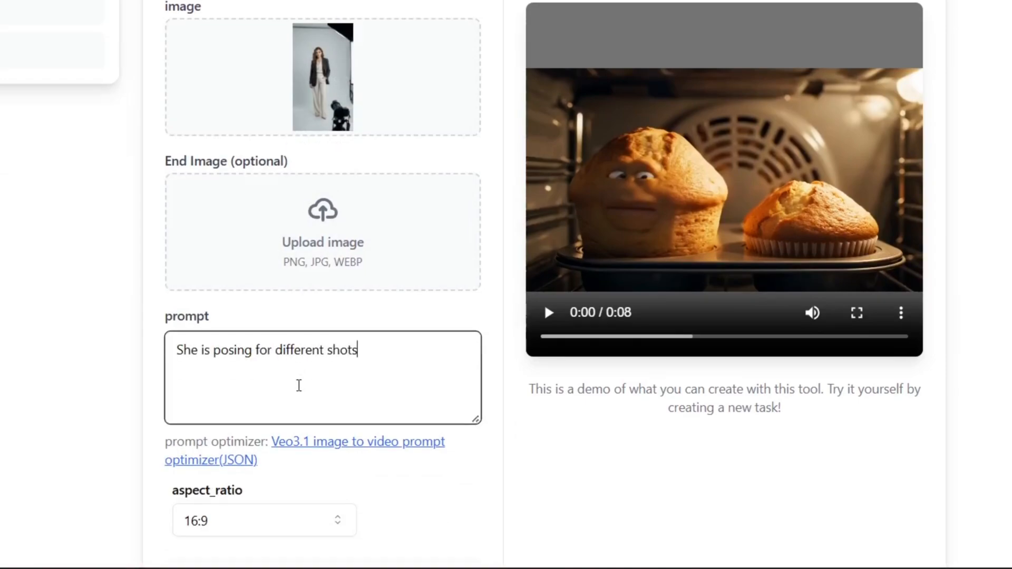
type(".")
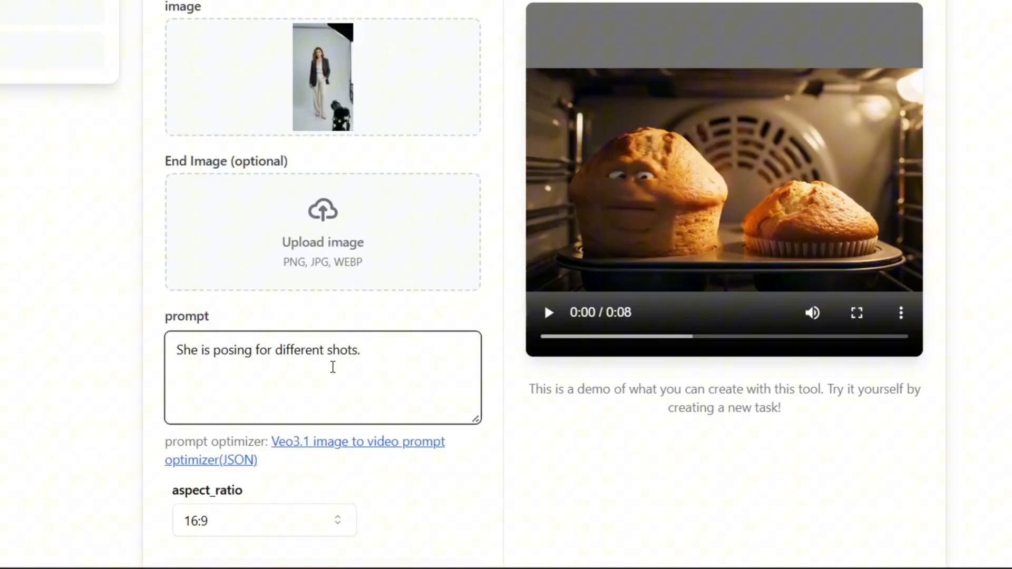
scroll("down", 3)
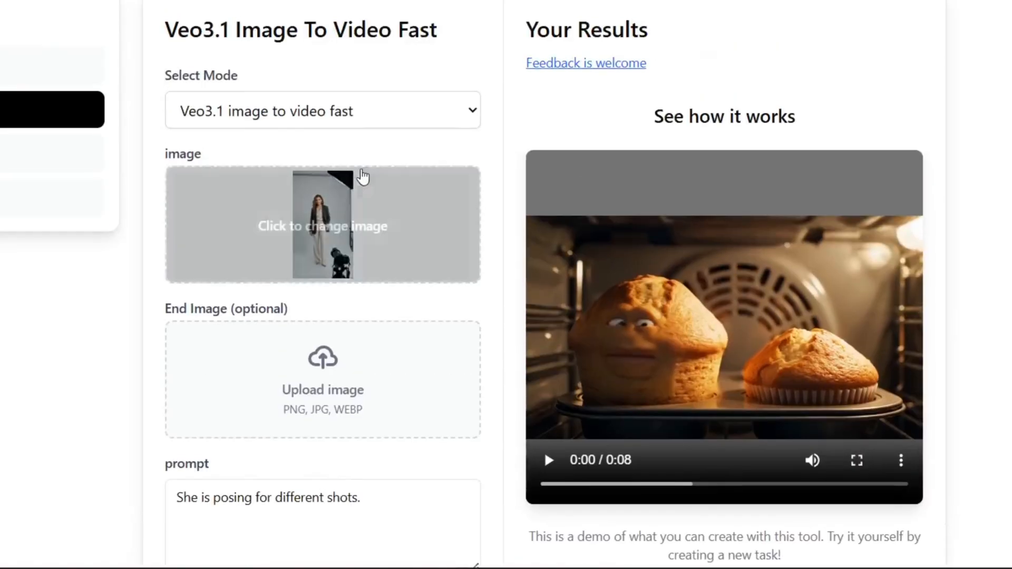
scroll("down", 3)
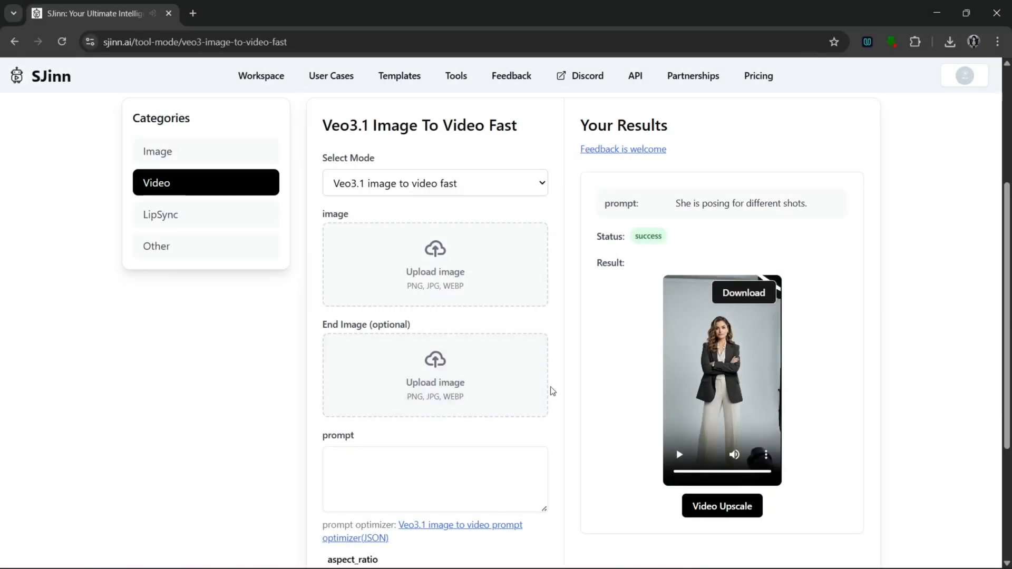
mouse_move(630, 338)
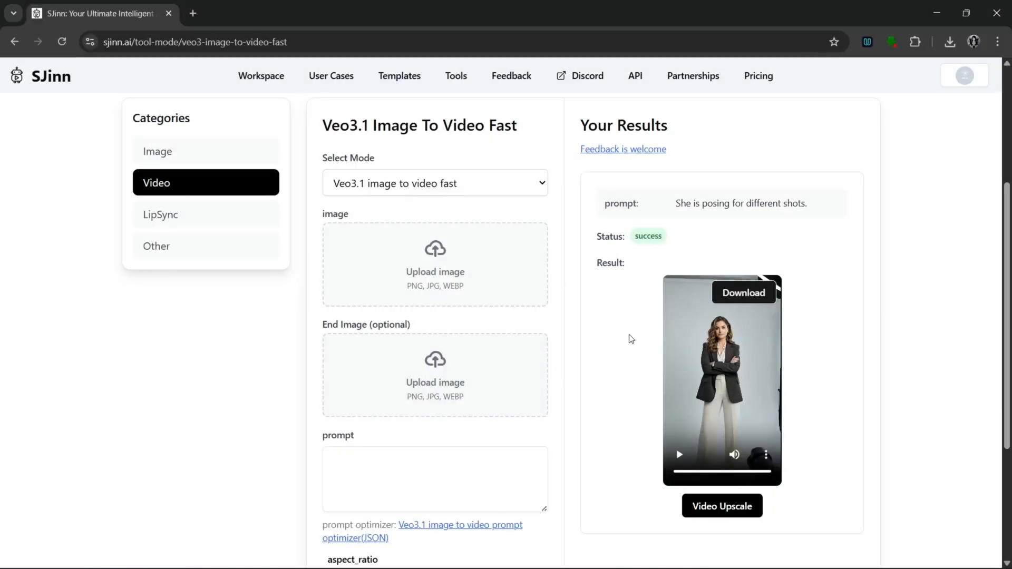
scroll("down", 3)
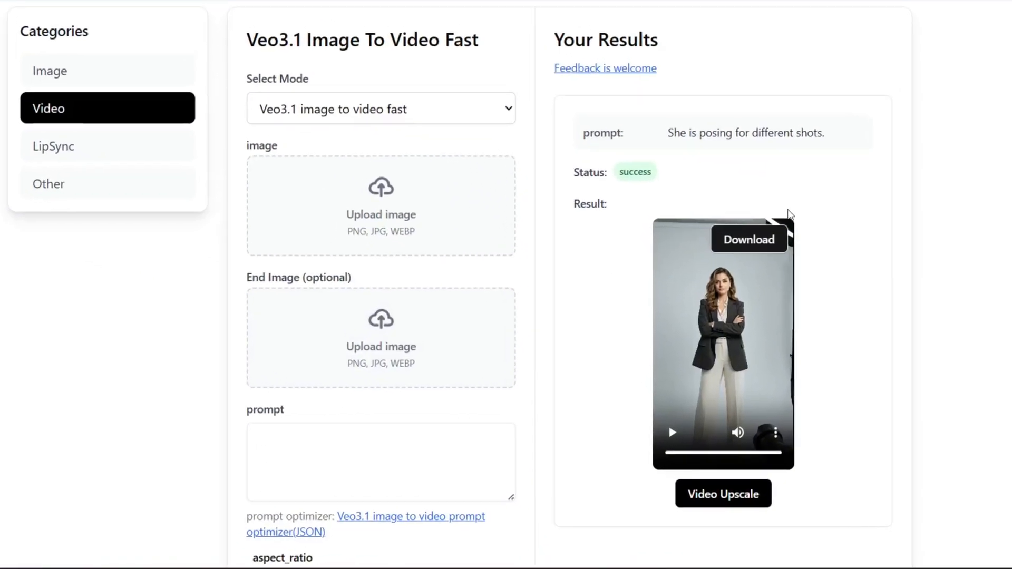
scroll("down", 3)
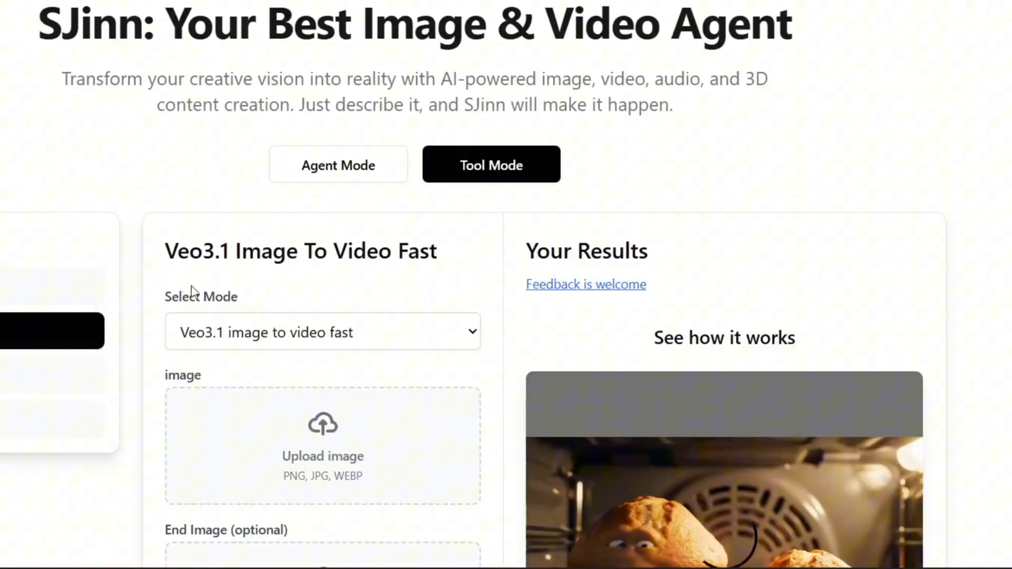
- Enter 'Slow zoom' as the prompt for the rooftop couple image
scroll("down", 3)
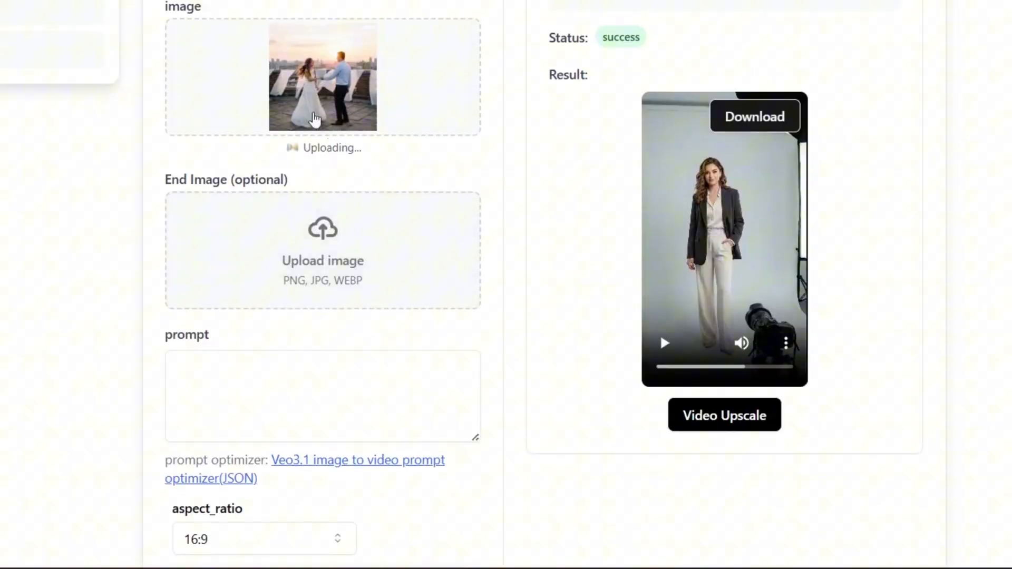
type("Slow zoom")
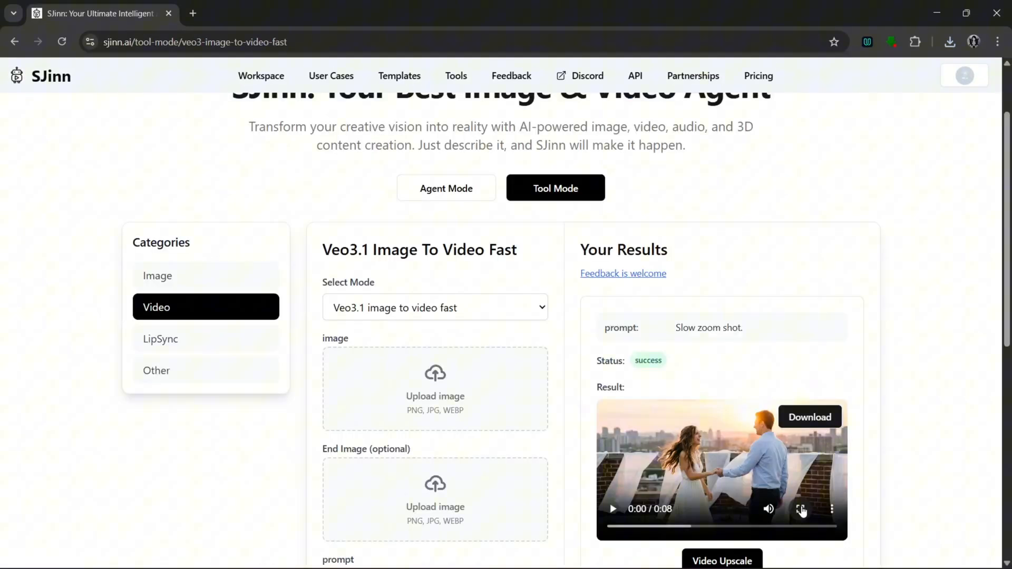
scroll("down", 3)
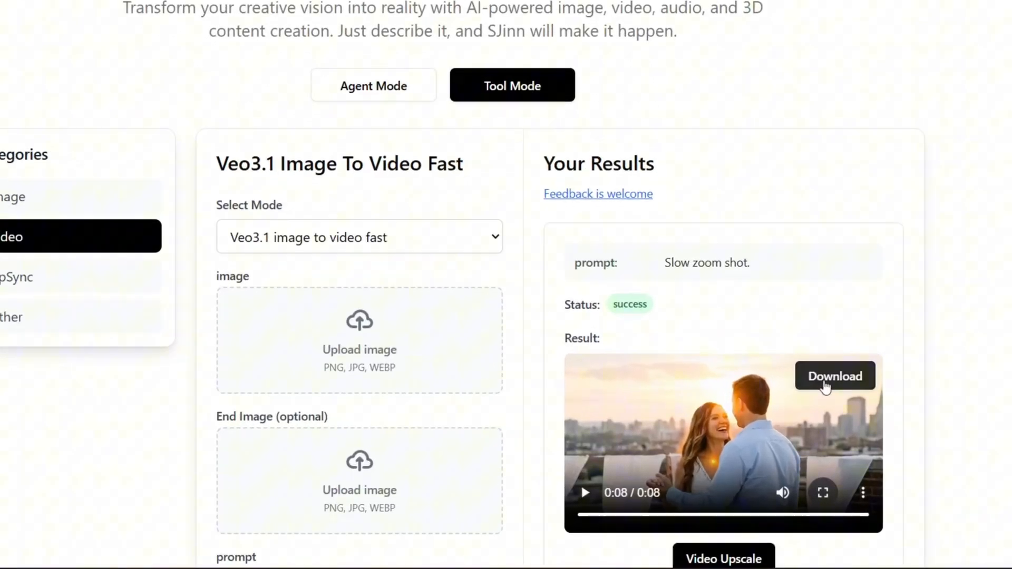